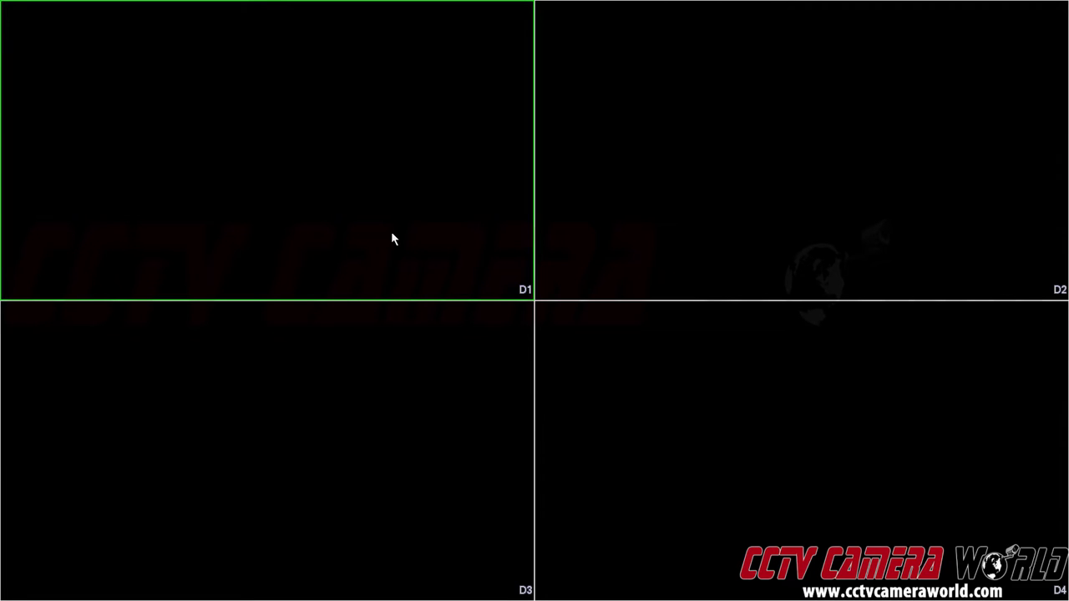
Request the Main Menu from live view and log in as admin with the unlock pattern.
right_click(393, 241)
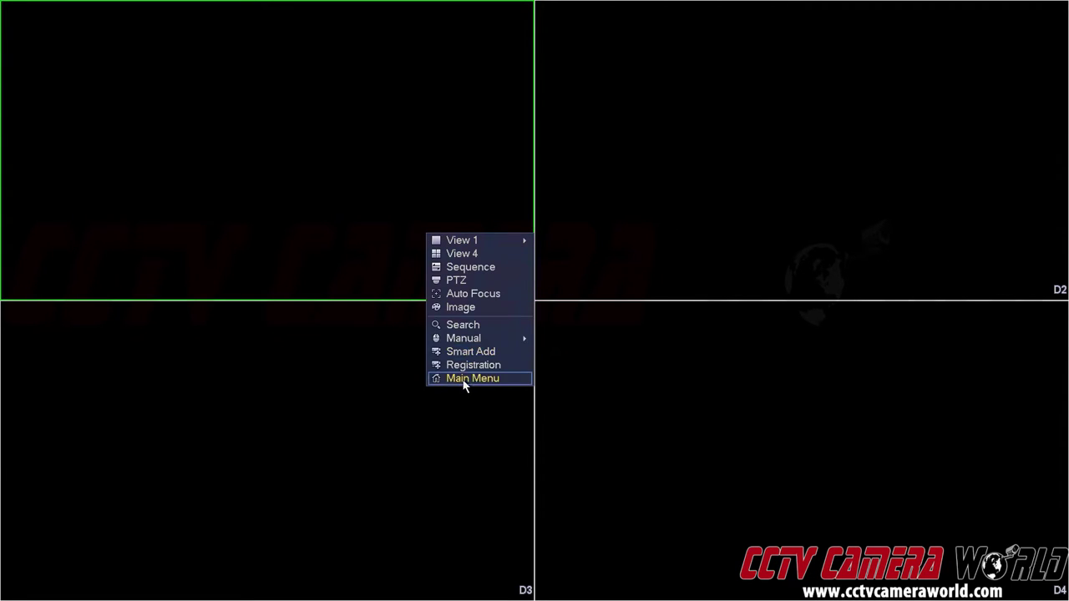
left_click(472, 377)
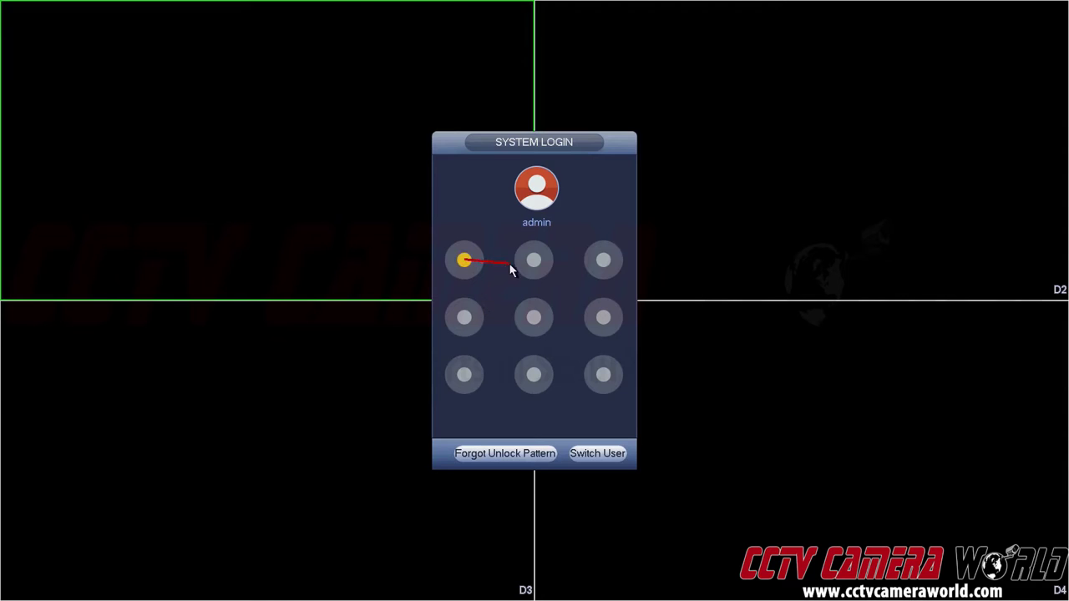
left_click_drag(464, 260, 602, 374)
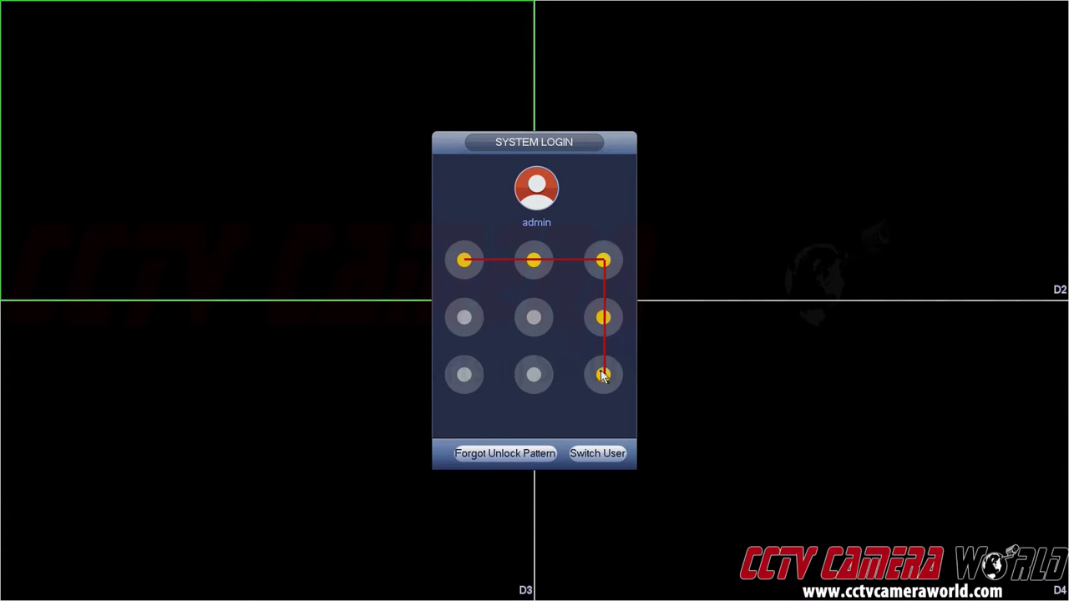
left_click_drag(604, 374, 464, 374)
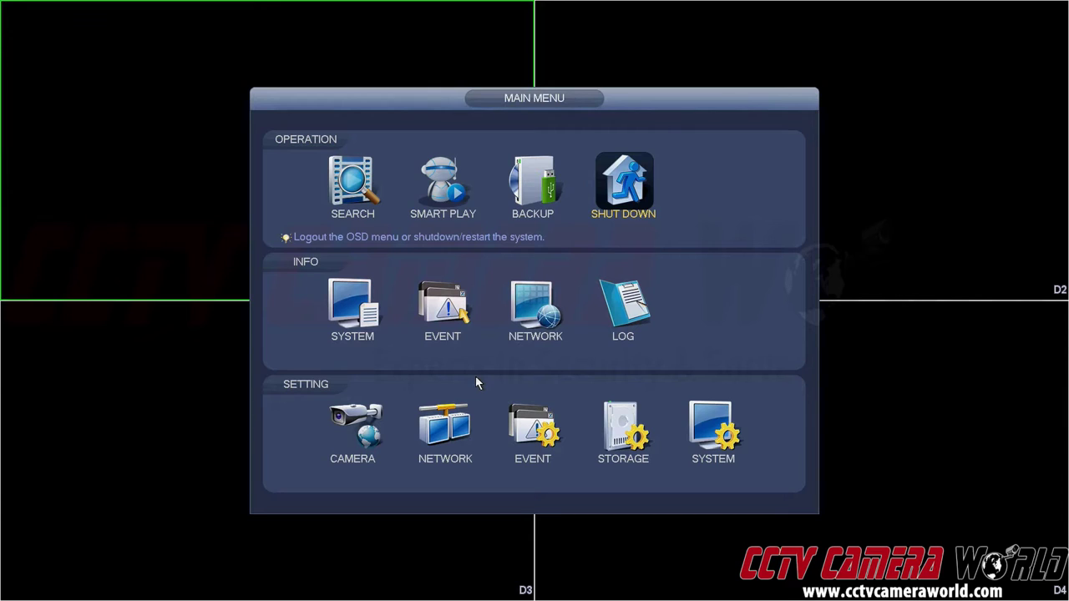
mouse_move(467, 374)
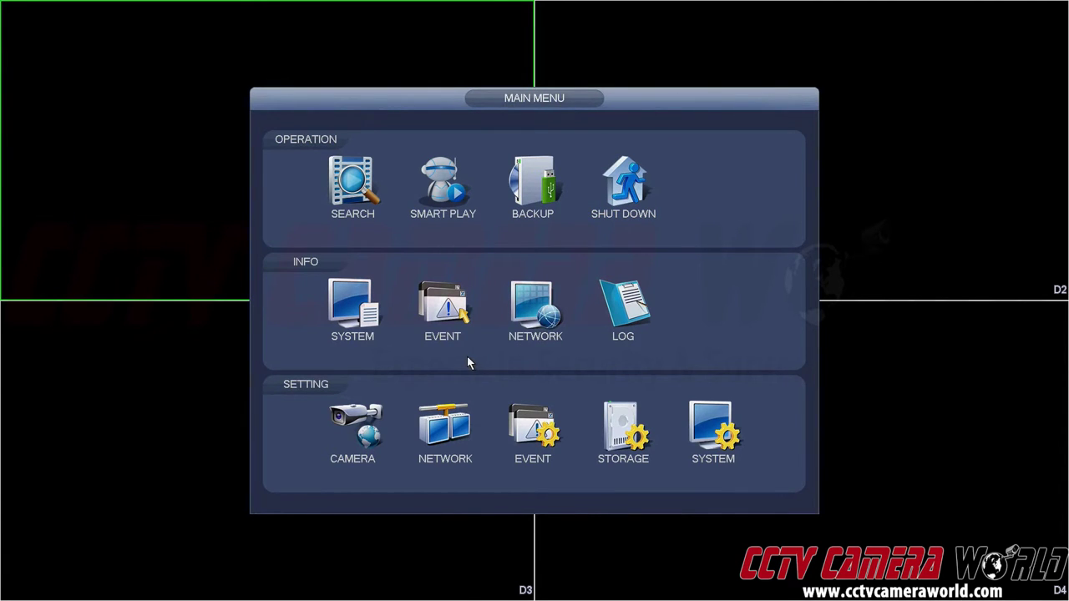
mouse_move(444, 431)
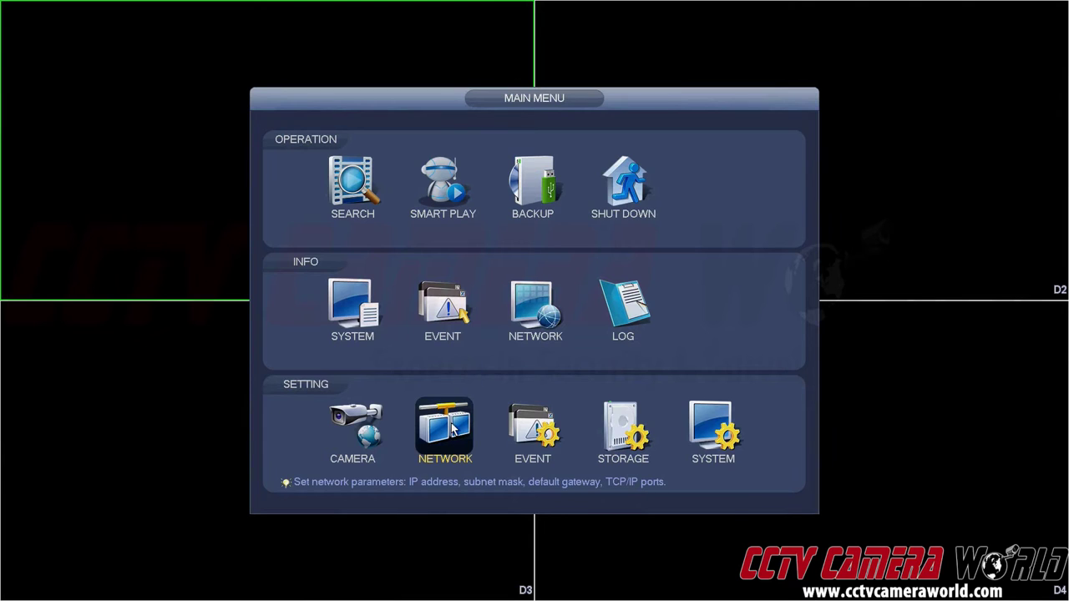
Switch Ethernet Port1 to DHCP in Network > TCP/IP and save the settings.
left_click(444, 431)
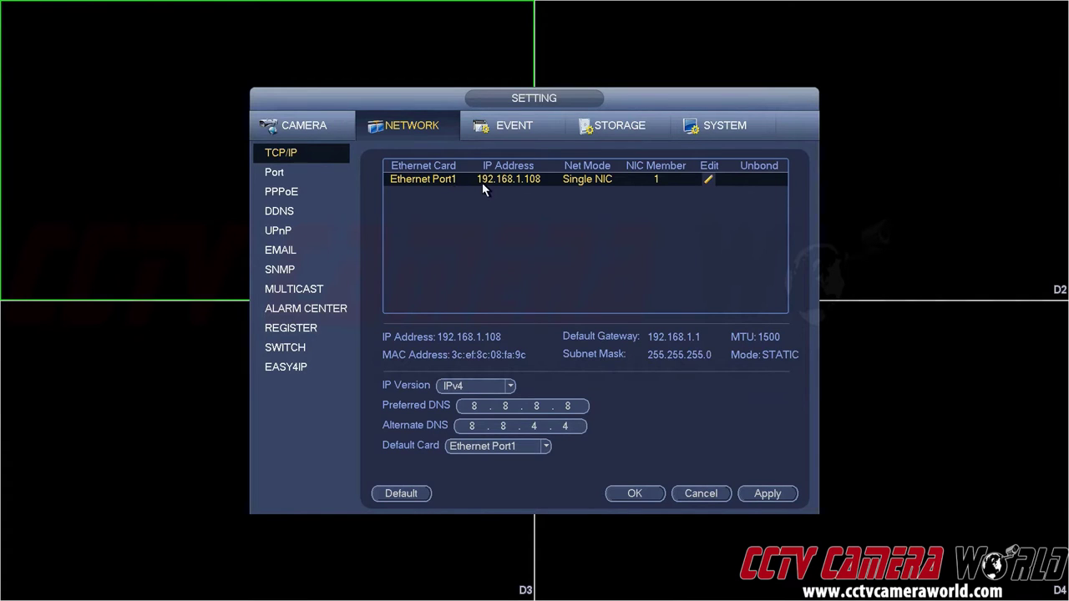
mouse_move(699, 187)
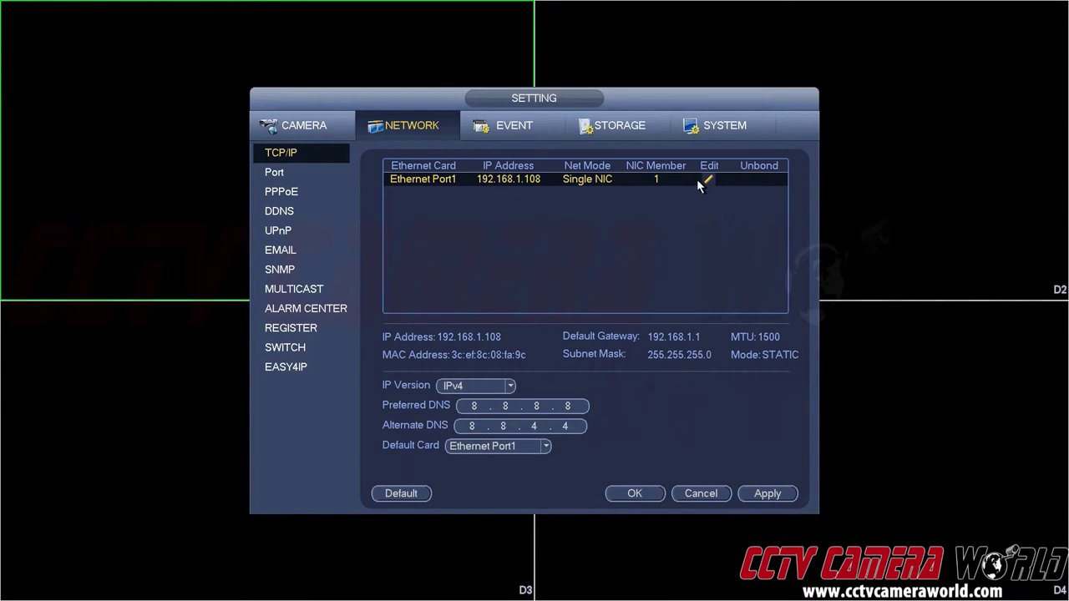
left_click(708, 181)
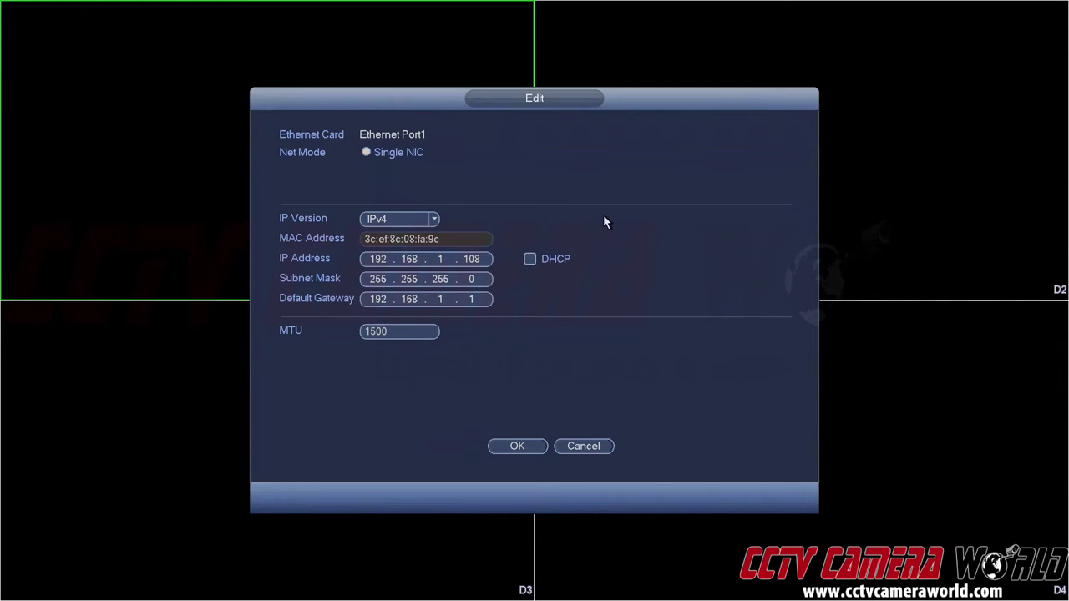
left_click(529, 259)
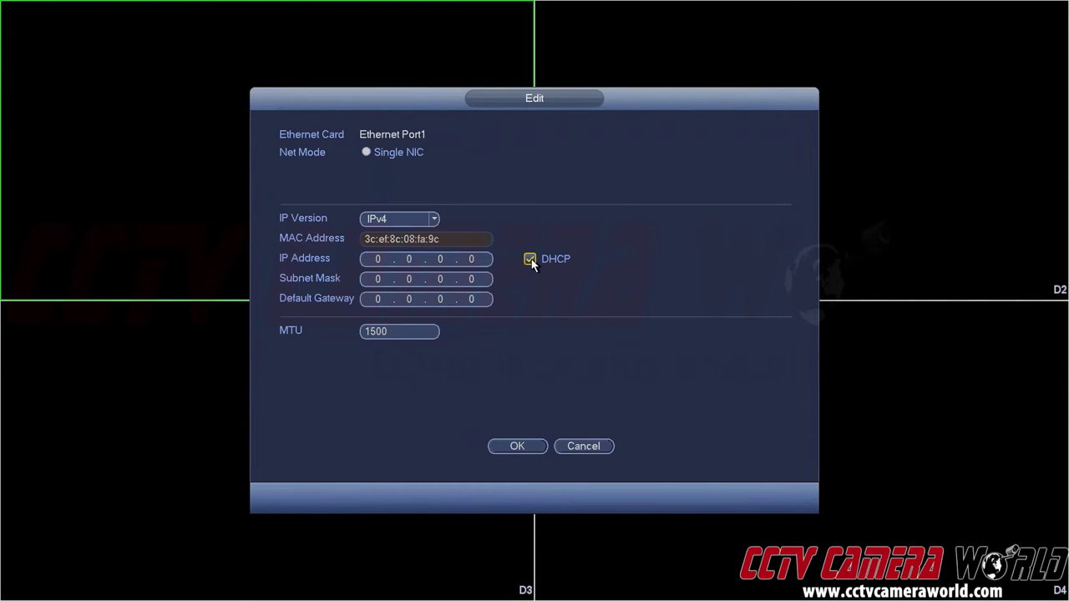
left_click(531, 257)
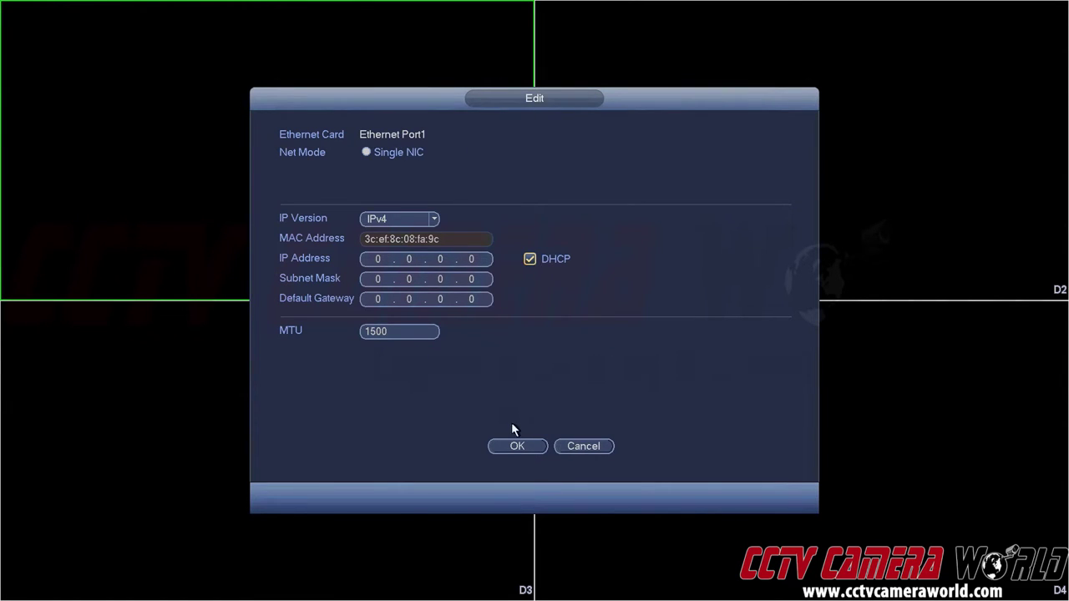
left_click(517, 444)
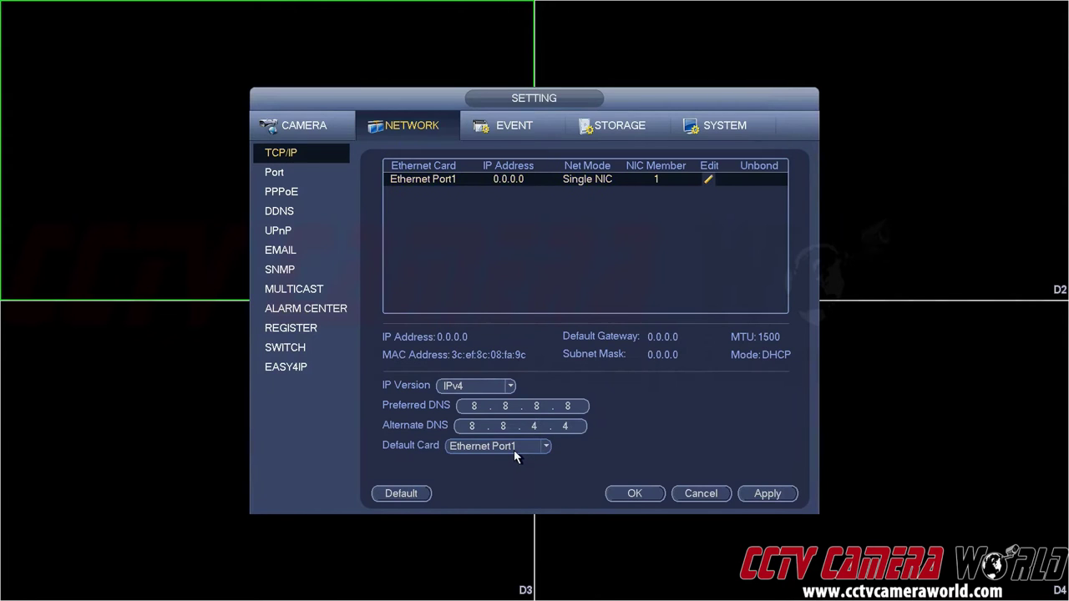
mouse_move(561, 314)
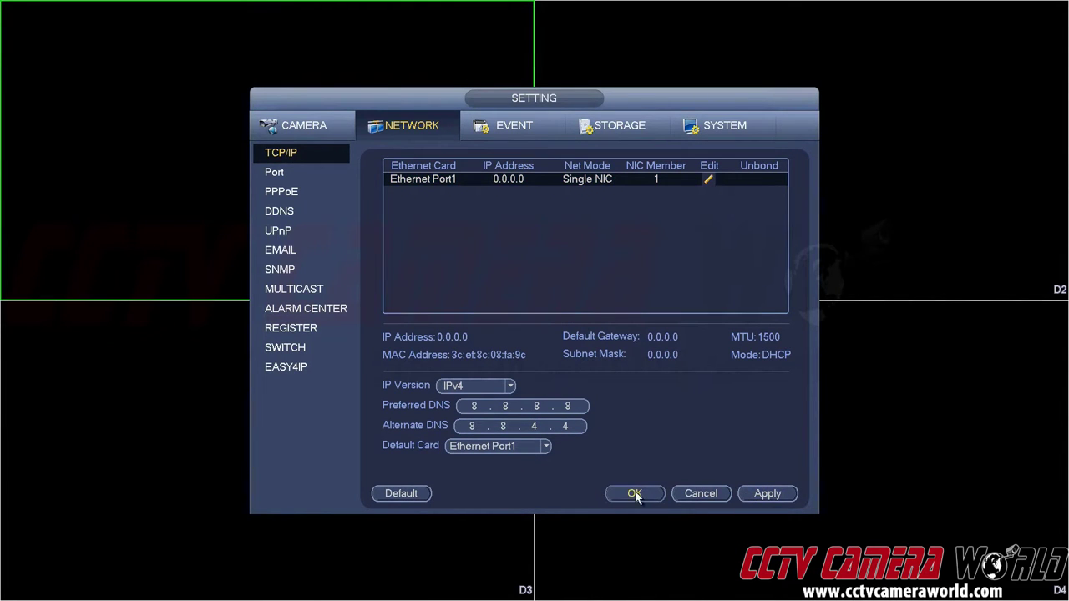
left_click(634, 494)
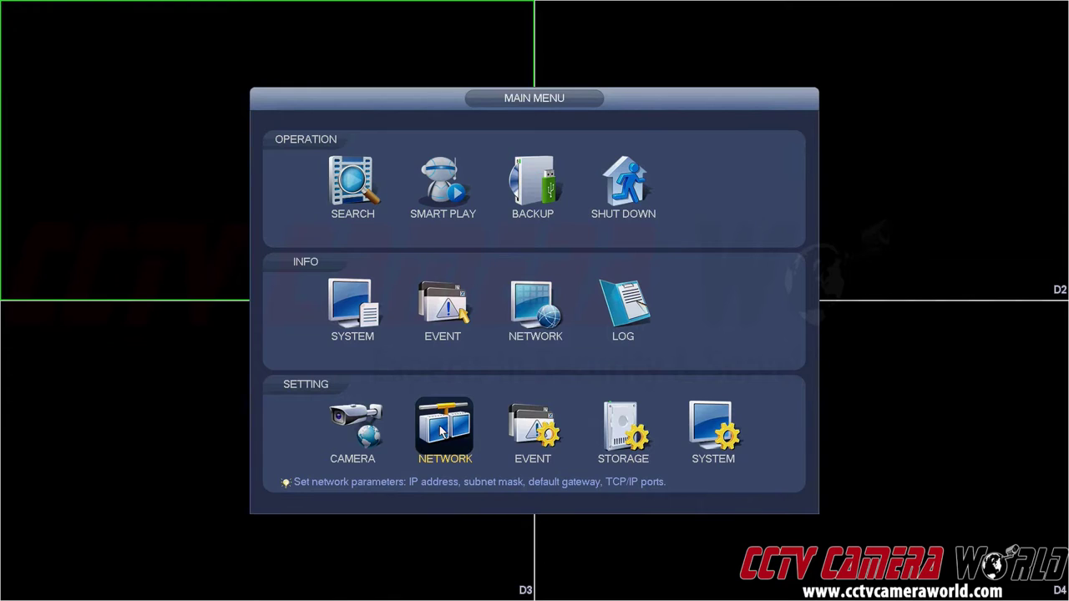
Reopen Network settings to confirm the DHCP address 192.168.1.75 with gateway 192.168.1.1.
left_click(444, 430)
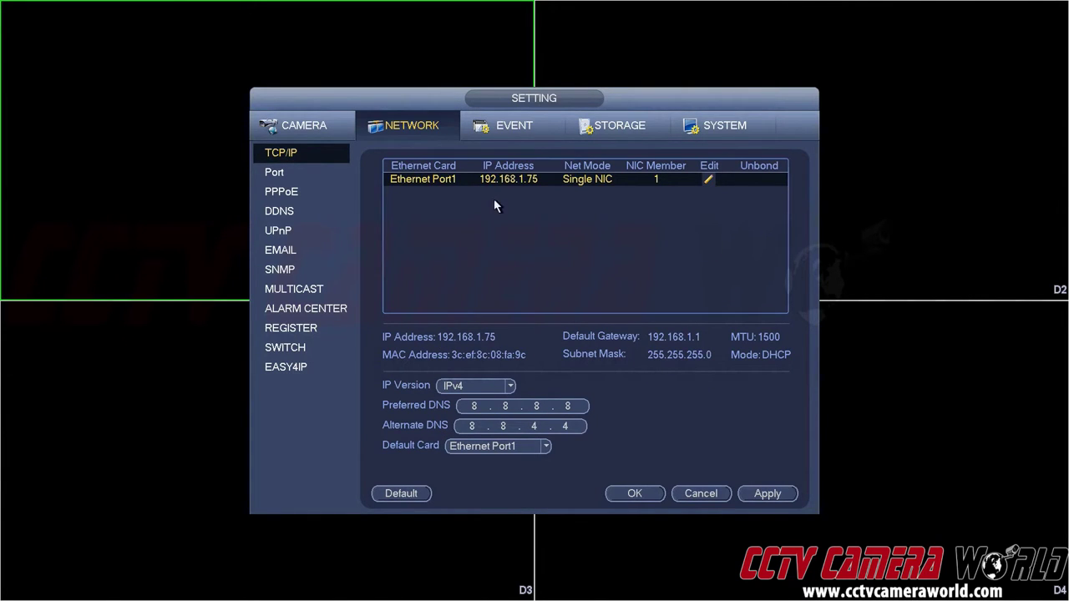
mouse_move(491, 312)
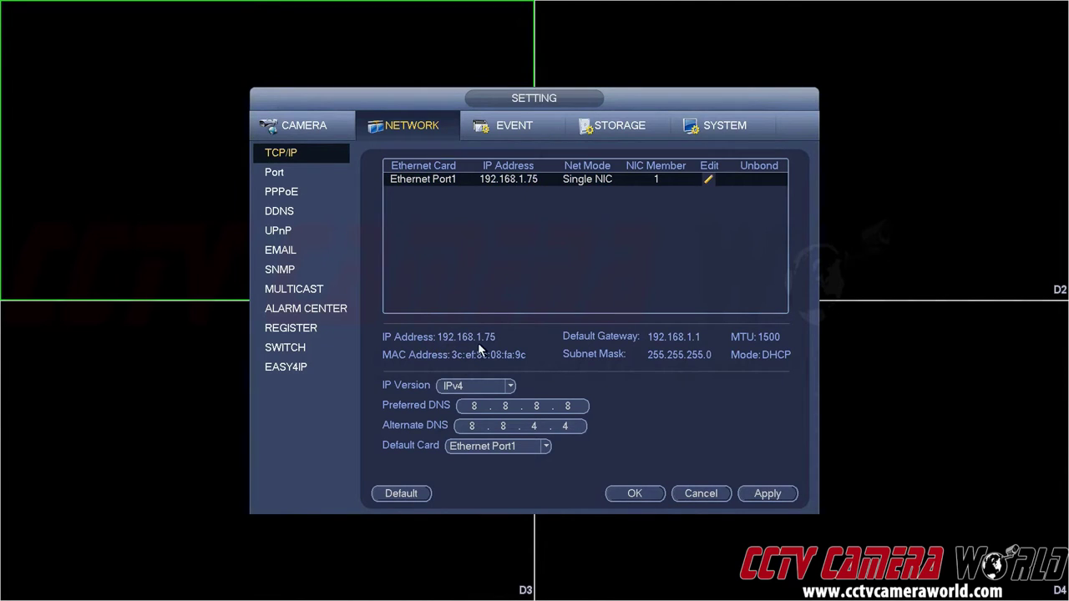
mouse_move(625, 346)
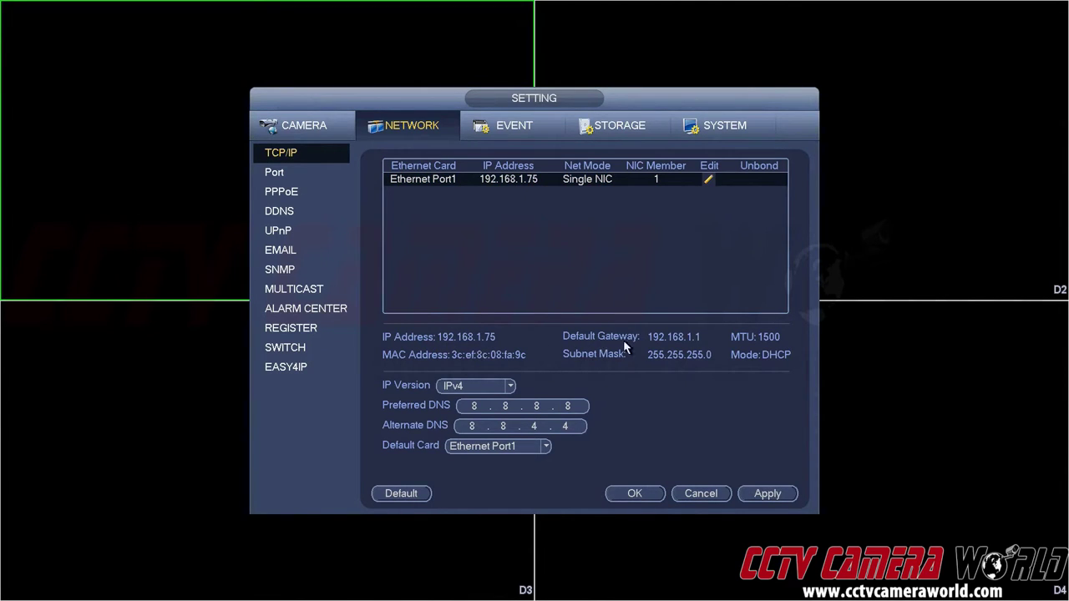
mouse_move(420, 361)
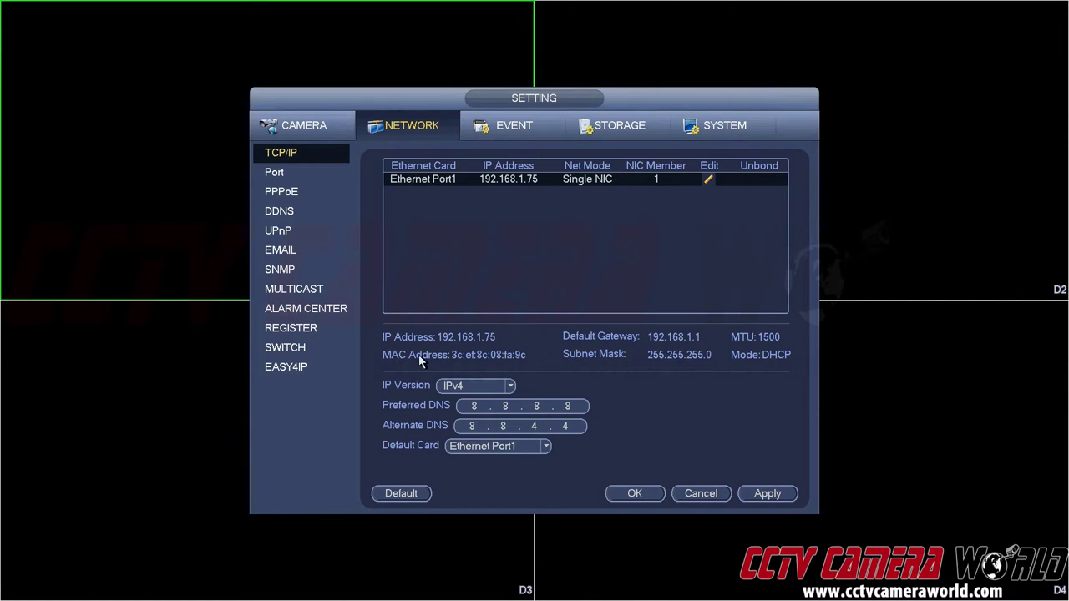
mouse_move(643, 367)
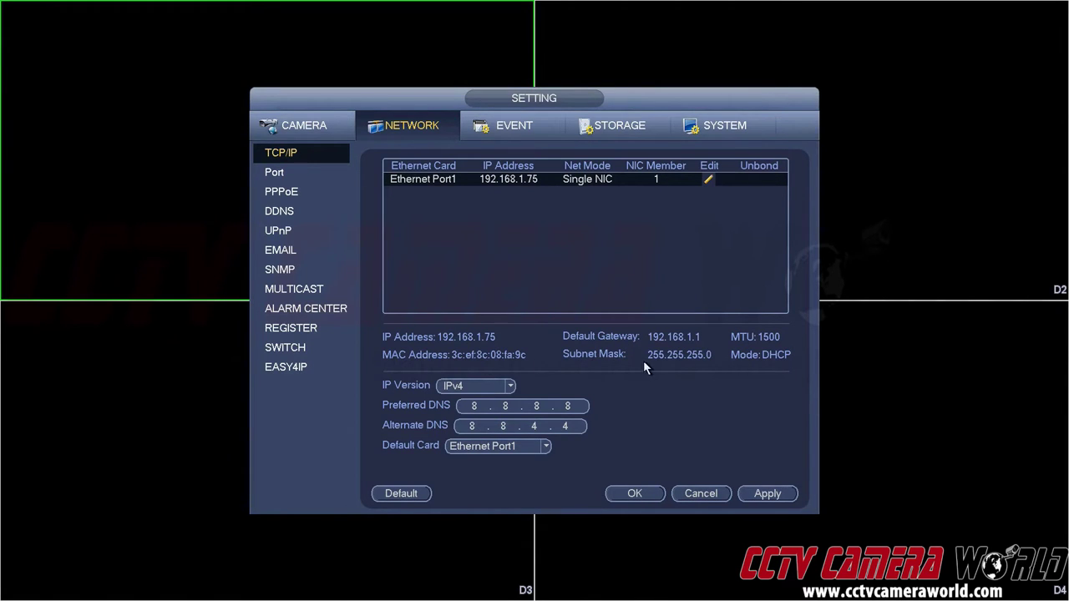
mouse_move(710, 370)
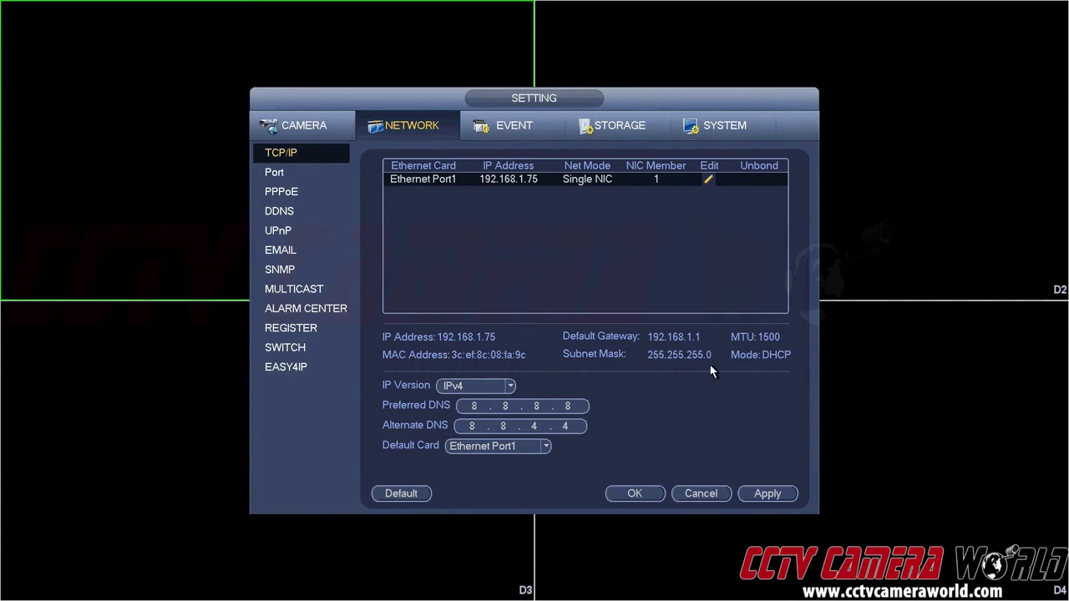
mouse_move(785, 369)
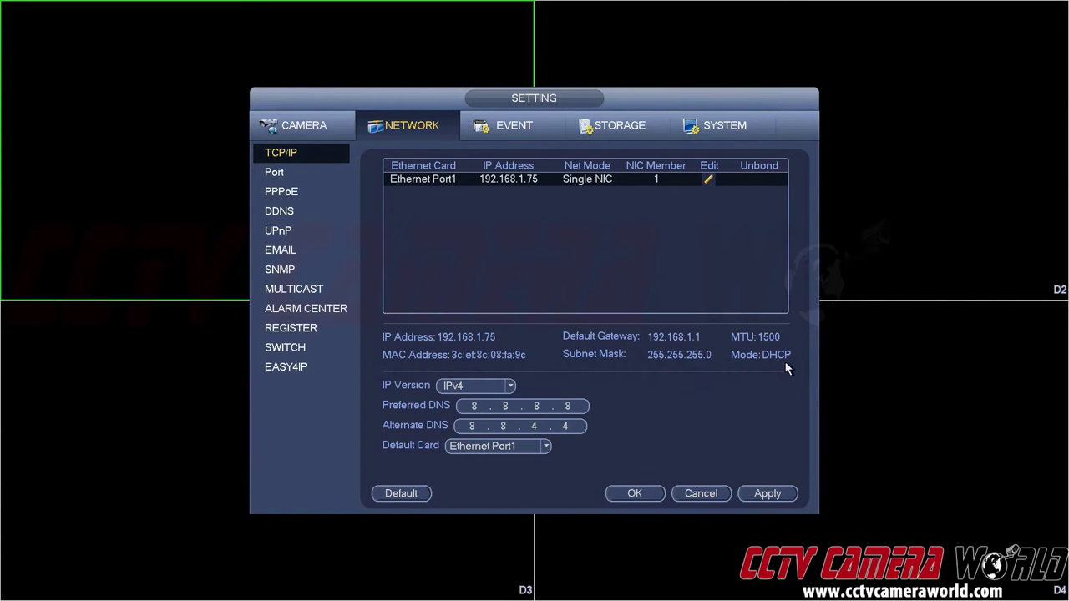
mouse_move(685, 407)
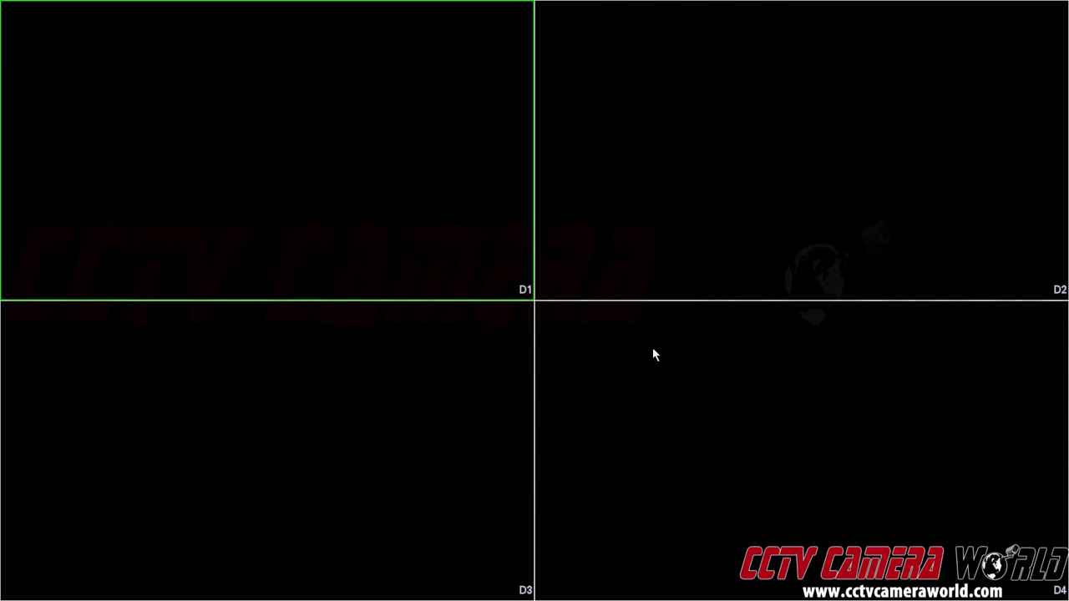
mouse_move(651, 343)
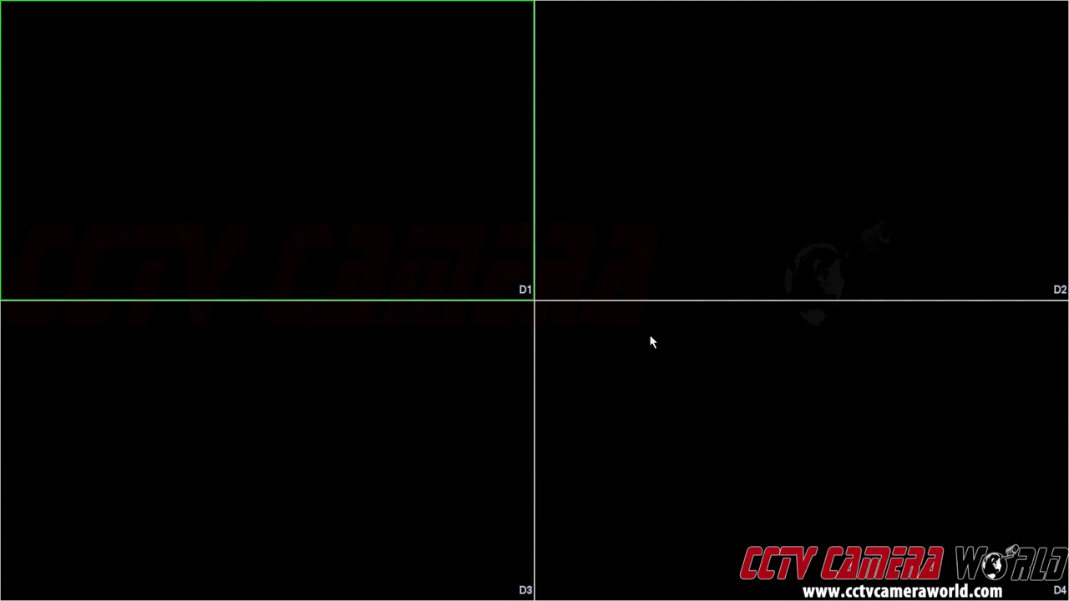
From live view, set Ethernet Port1 to DHCP and reopen Network showing 0.0.0.0 addressing.
right_click(652, 342)
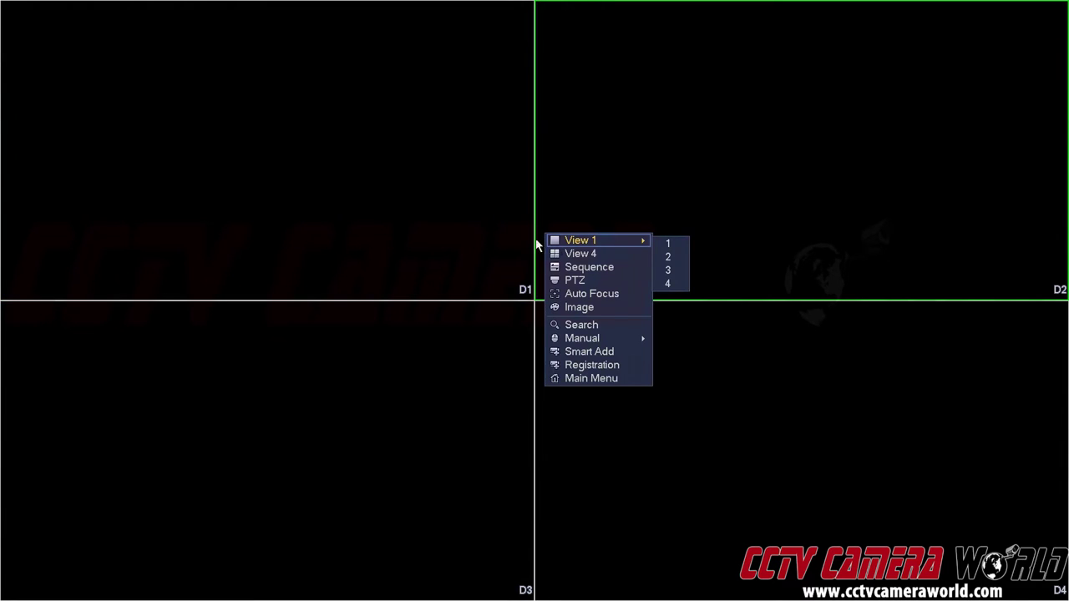
left_click(591, 377)
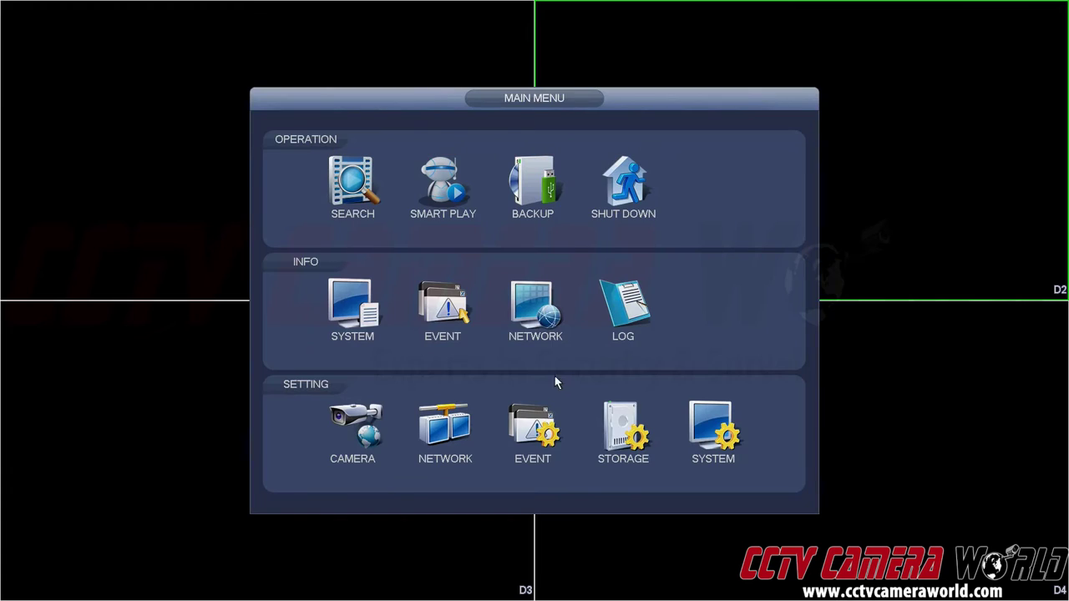
left_click(444, 430)
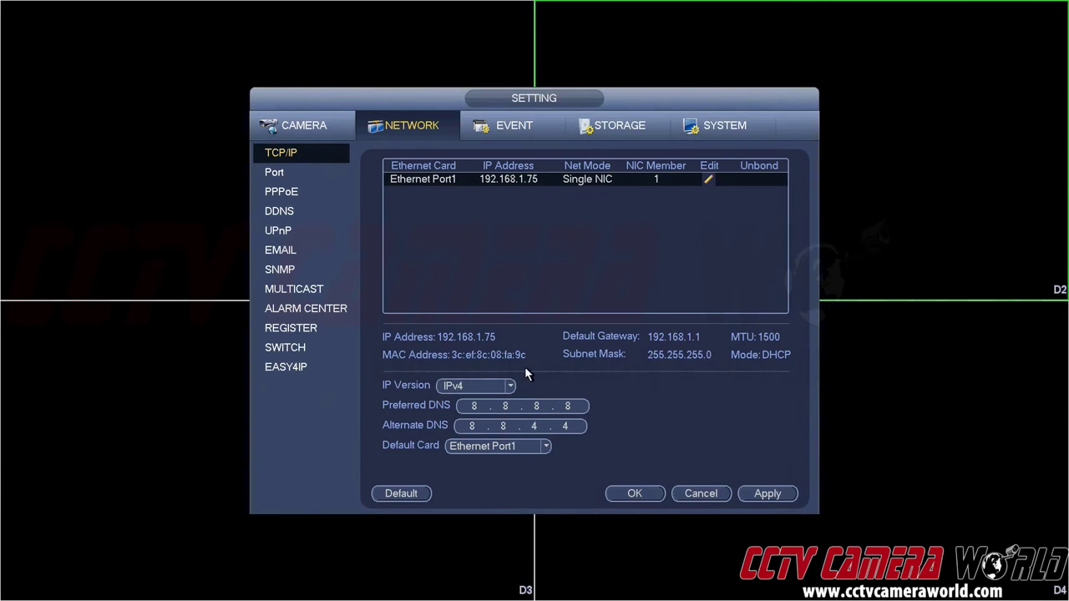
mouse_move(543, 351)
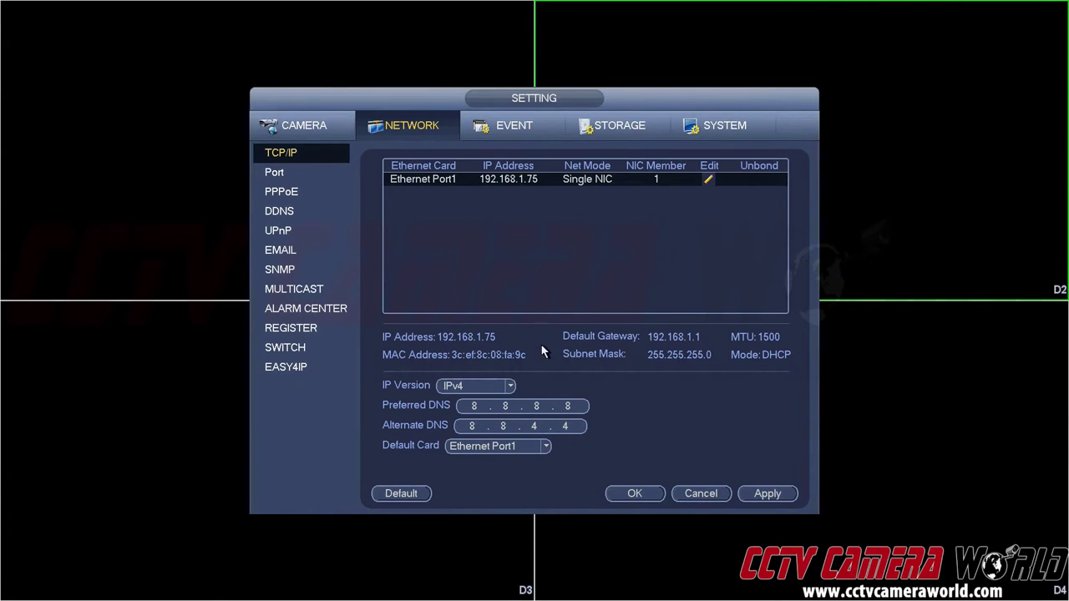
left_click(708, 179)
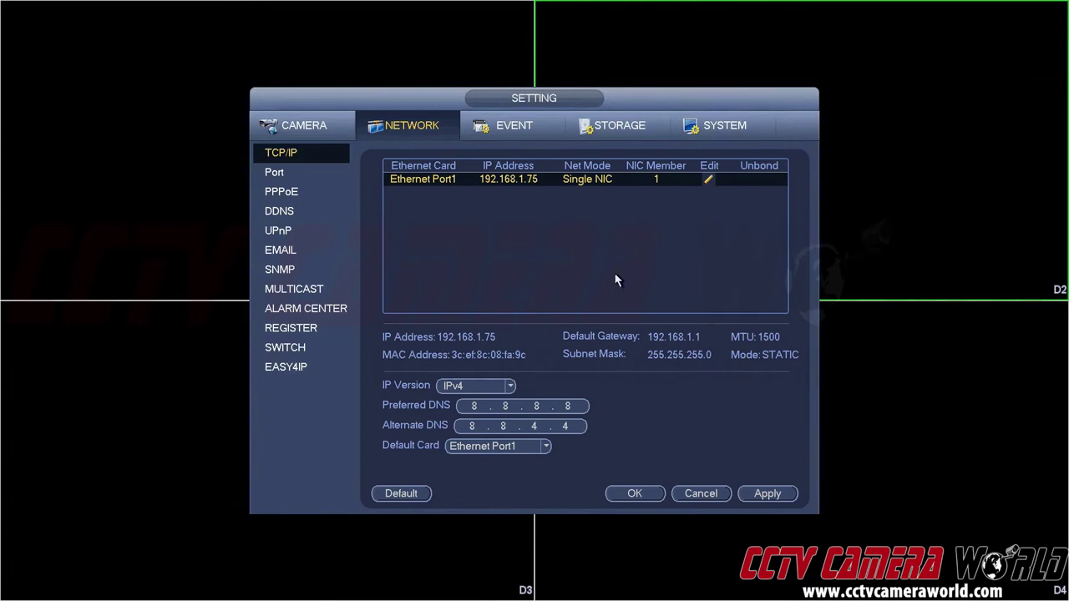
left_click(708, 179)
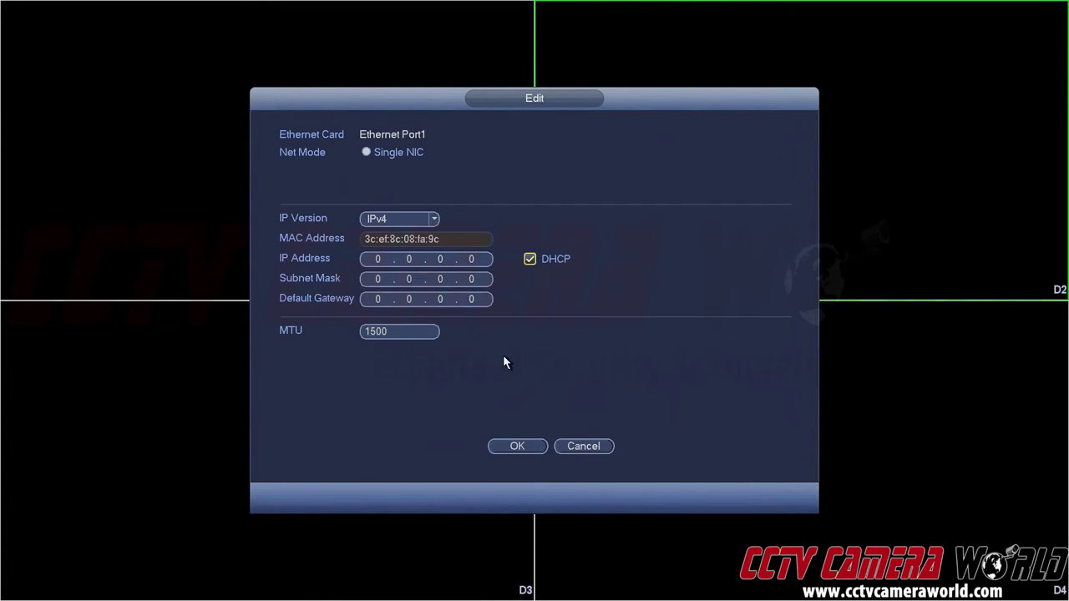
left_click(518, 444)
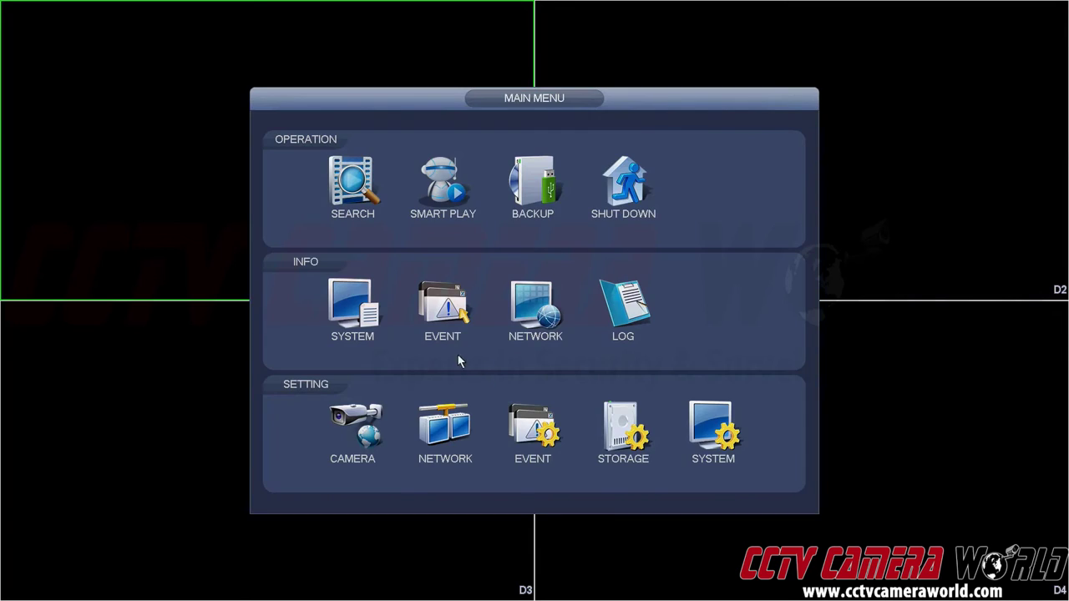
left_click(444, 431)
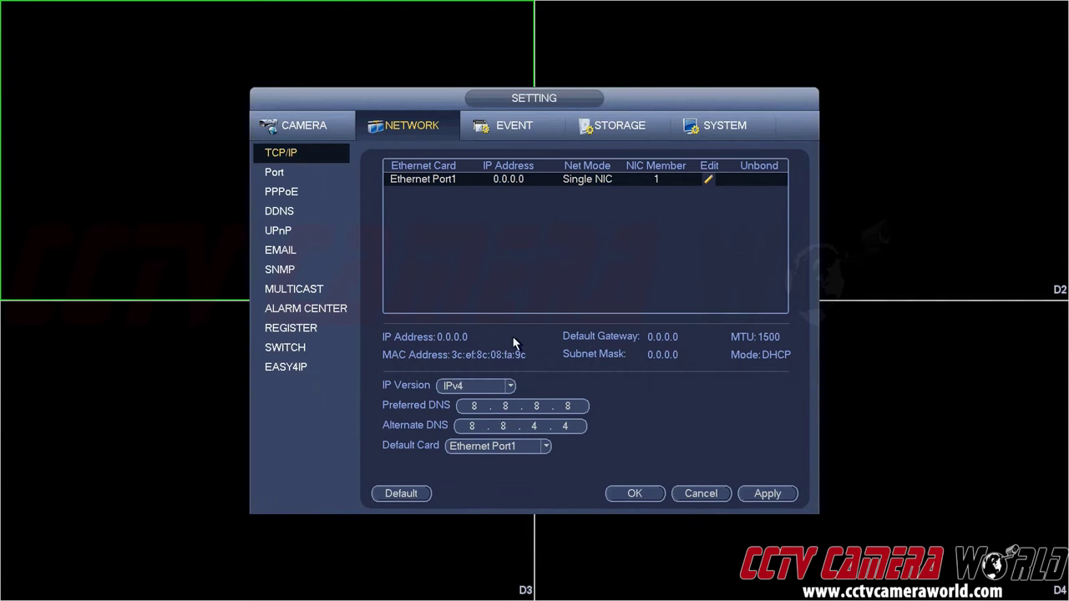
mouse_move(451, 354)
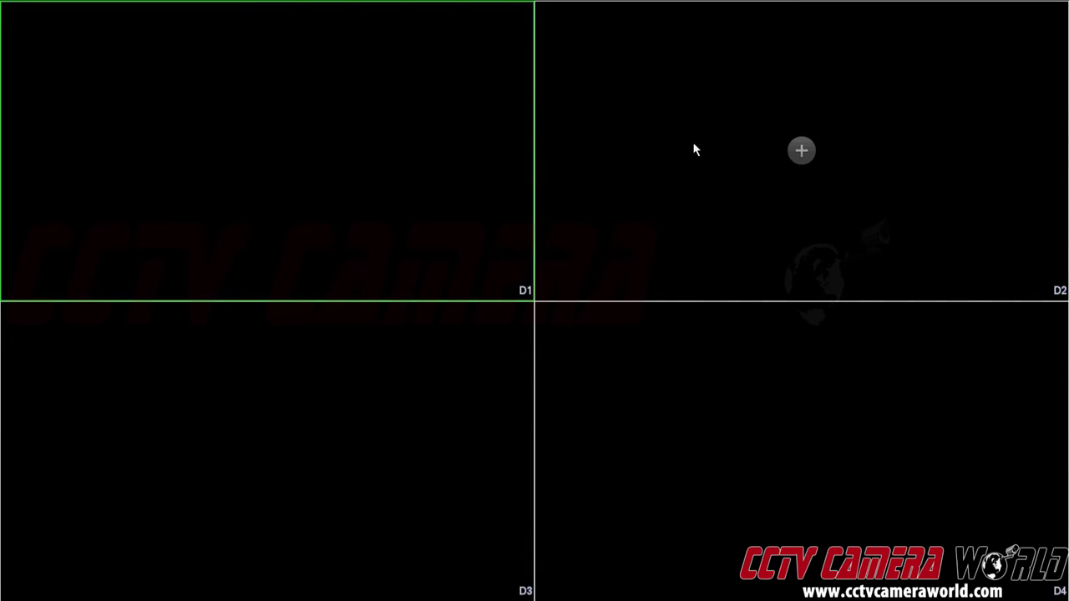
mouse_move(651, 102)
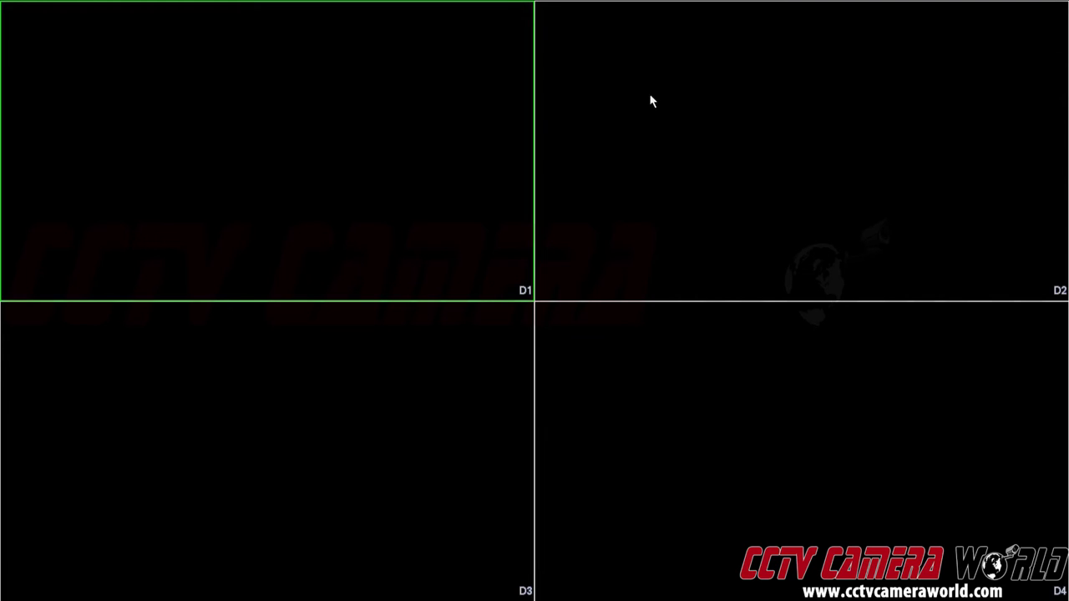
mouse_move(641, 94)
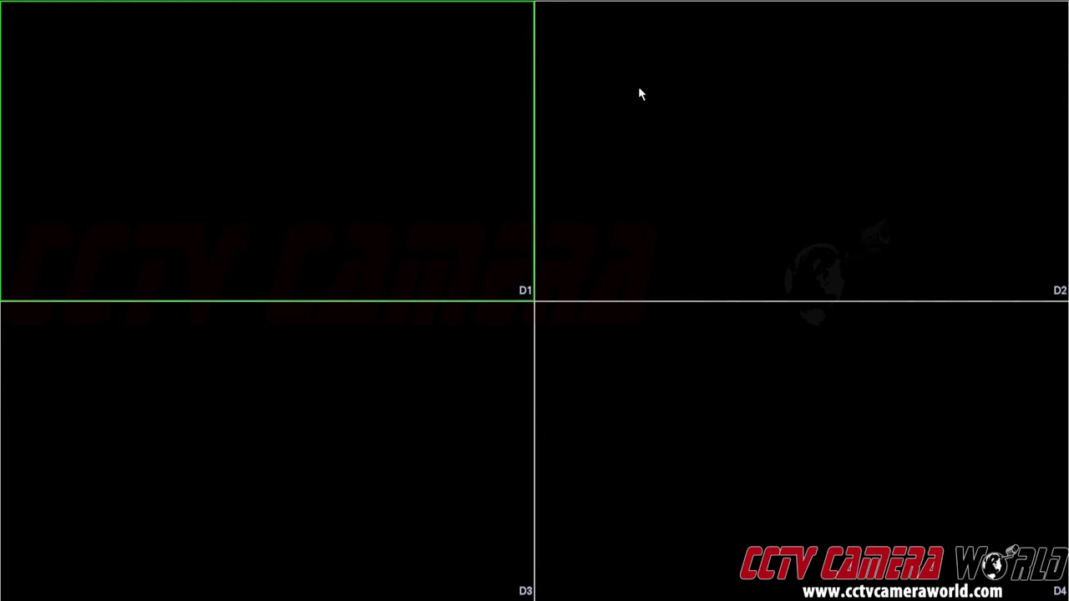
Request the Main Menu again and log in as admin with the unlock pattern.
right_click(641, 94)
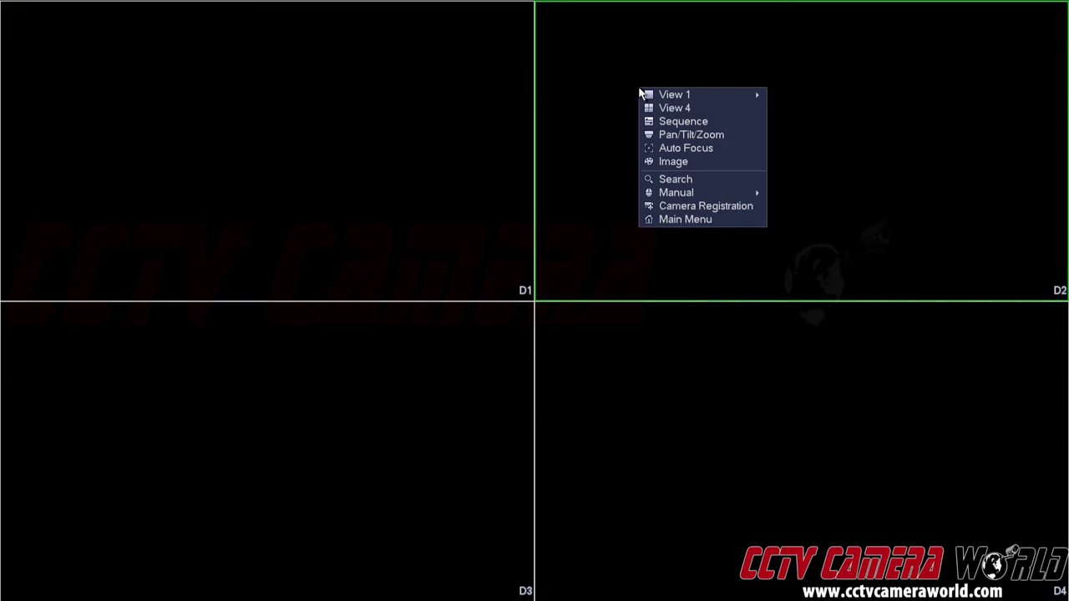
left_click(685, 219)
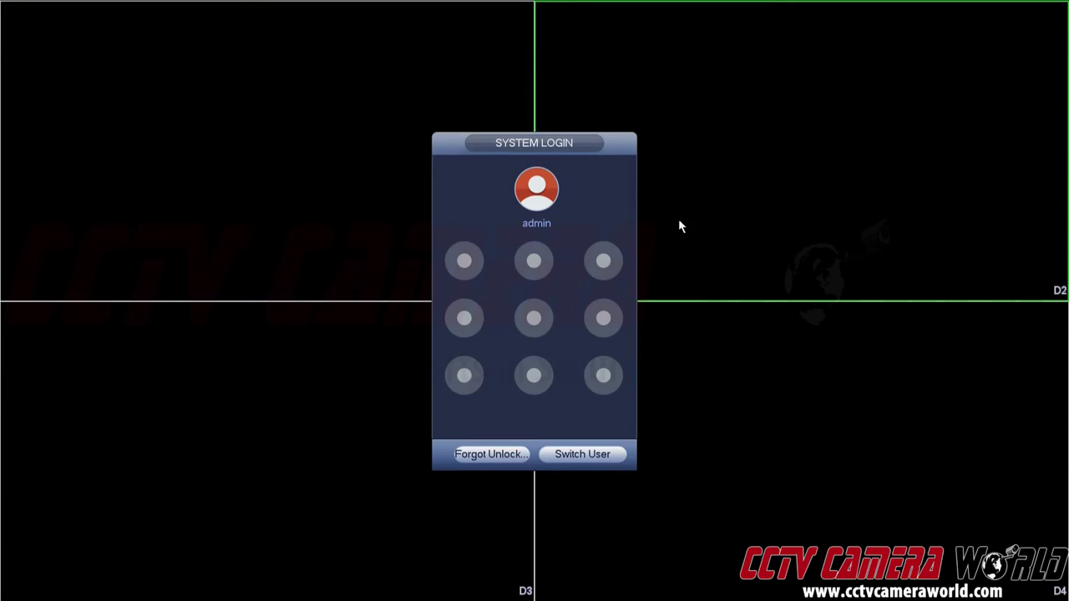
mouse_move(464, 268)
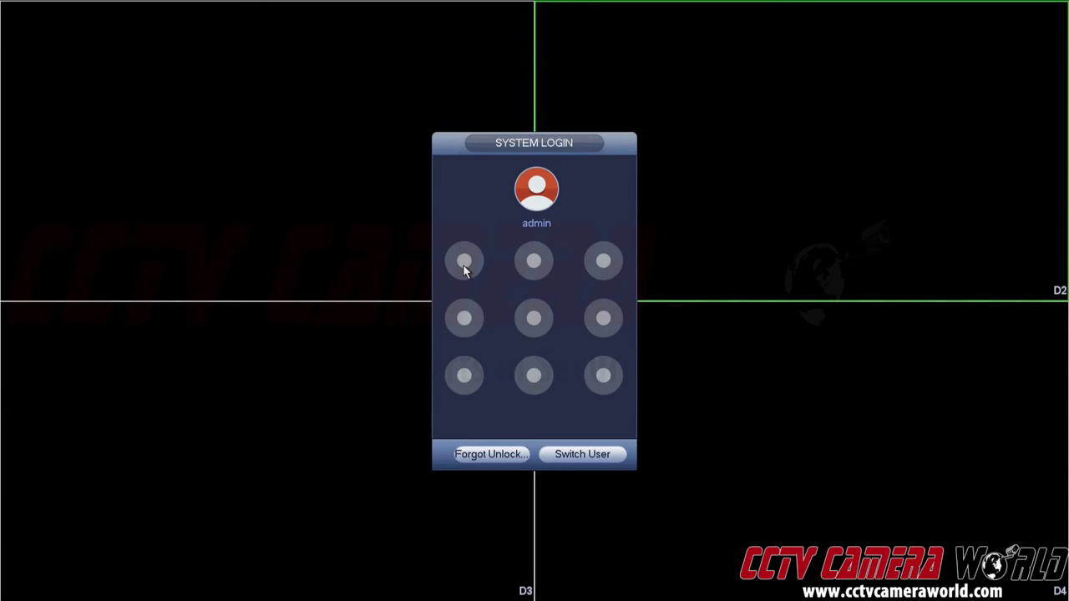
left_click_drag(464, 261, 603, 318)
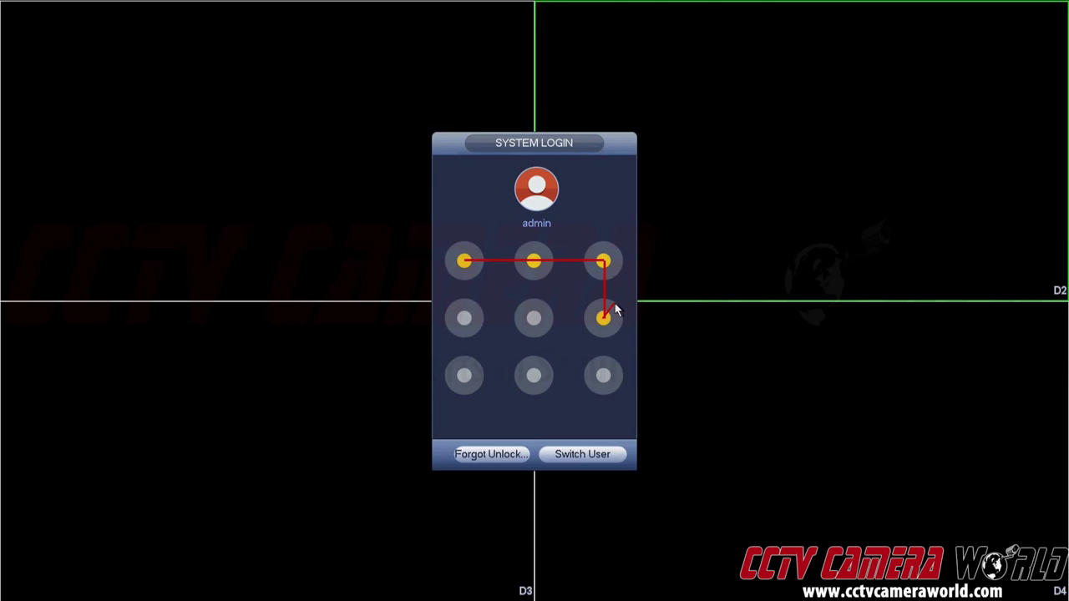
left_click_drag(603, 318, 464, 376)
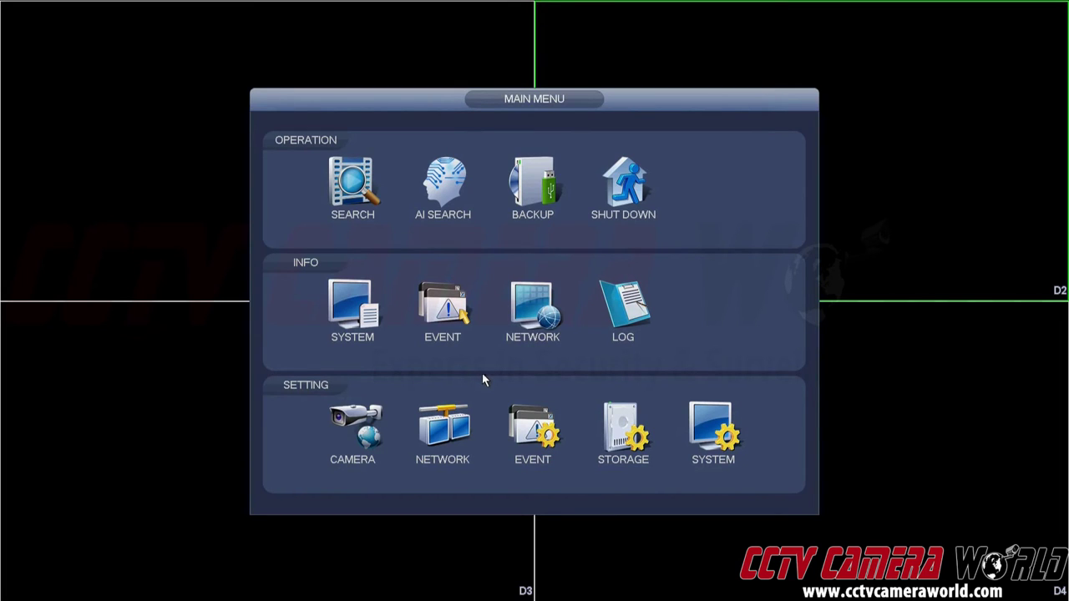
mouse_move(501, 365)
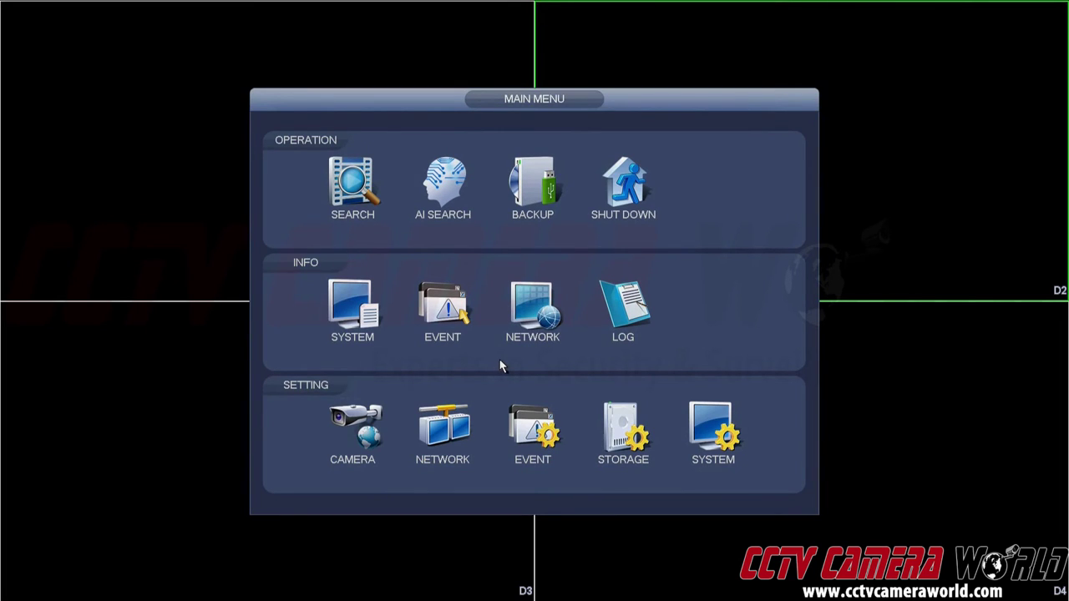
mouse_move(501, 359)
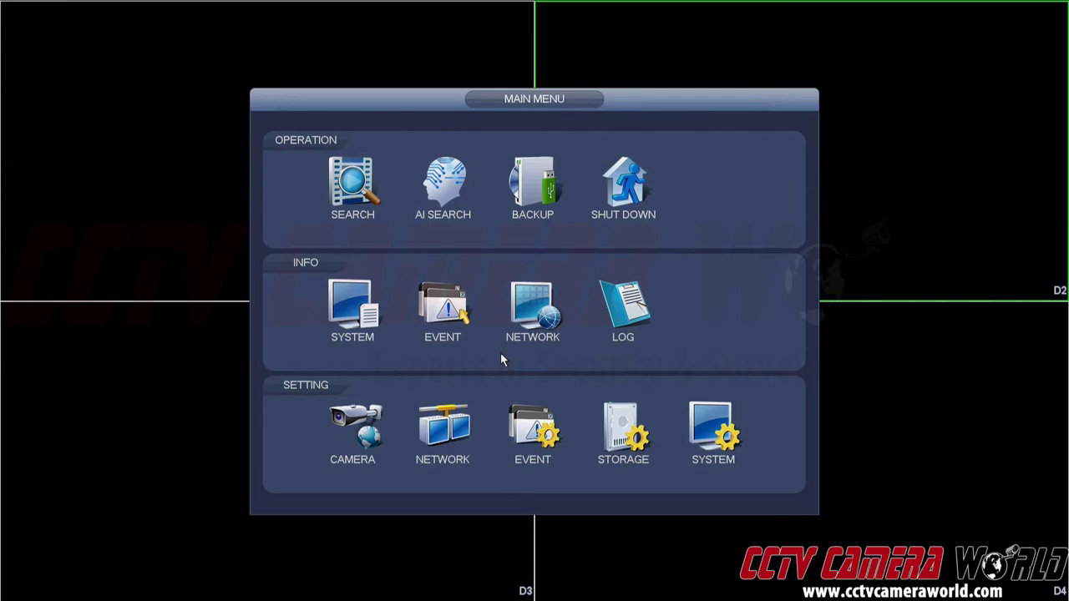
mouse_move(507, 364)
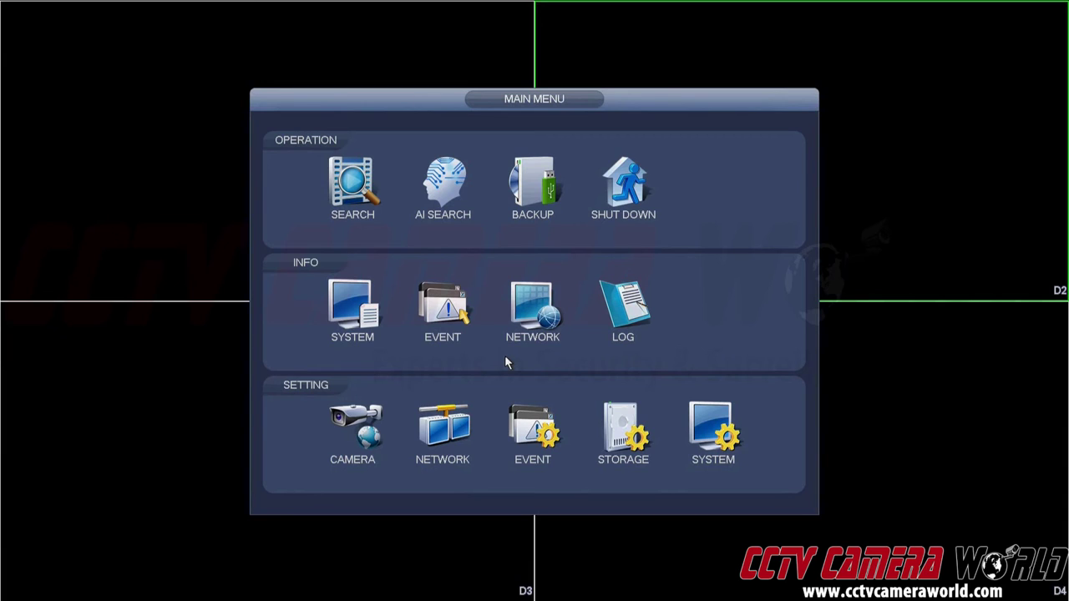
mouse_move(440, 431)
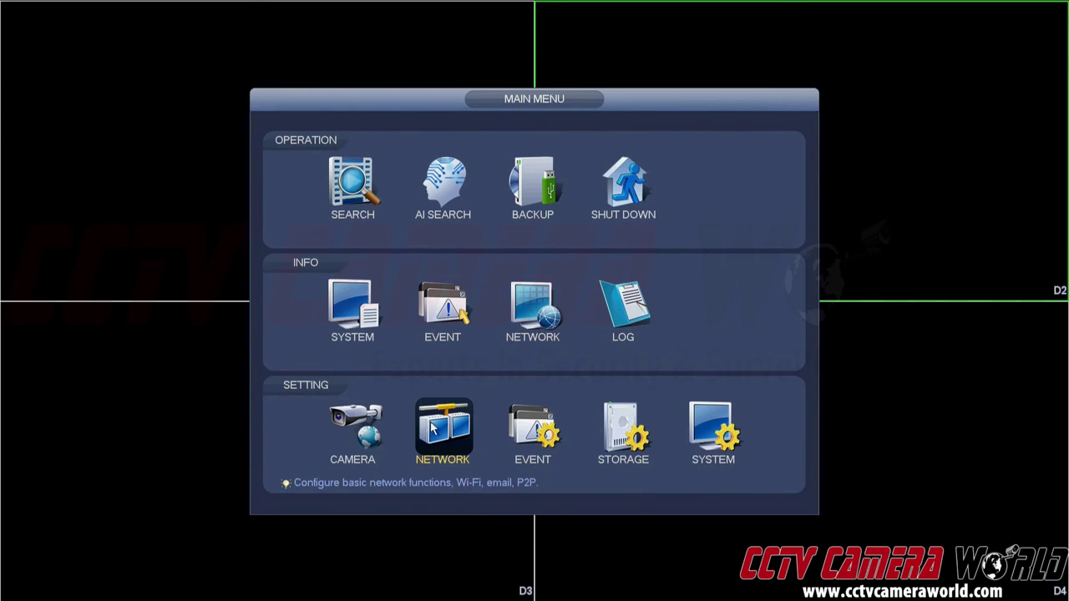
left_click(440, 434)
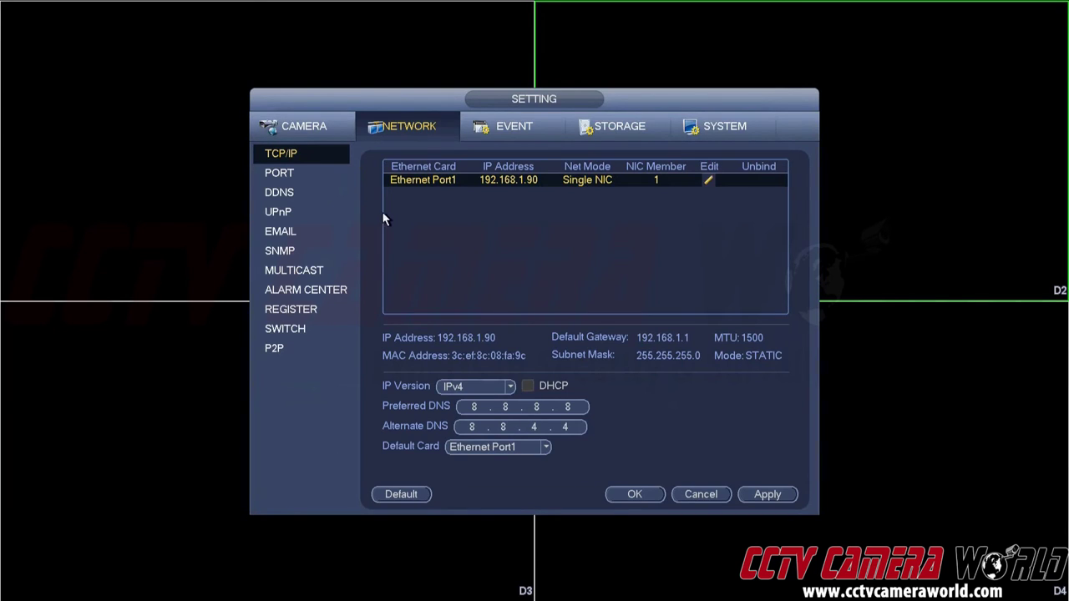
mouse_move(287, 354)
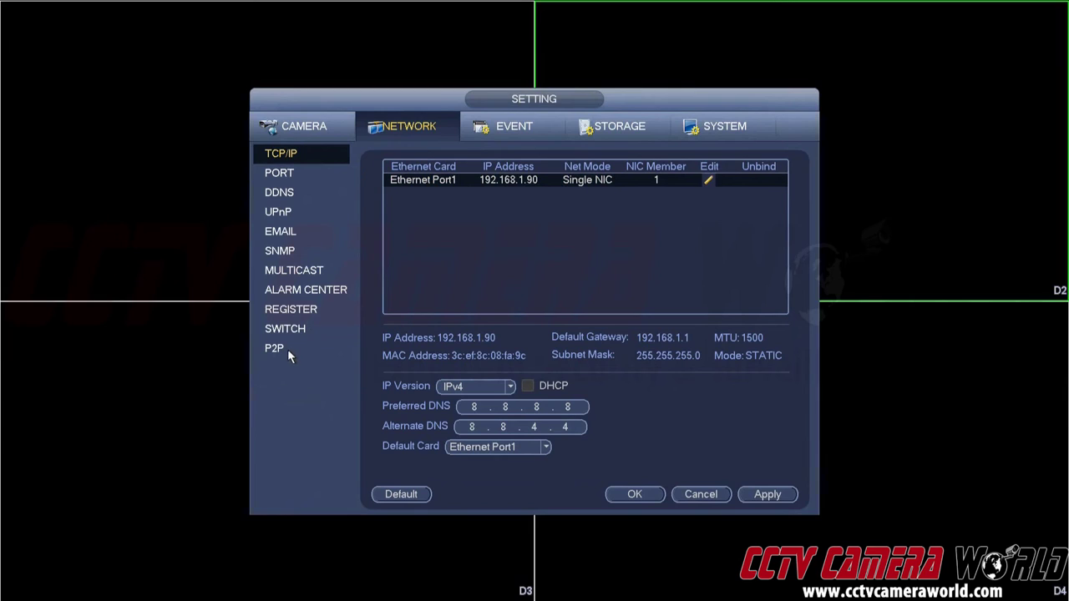
mouse_move(287, 354)
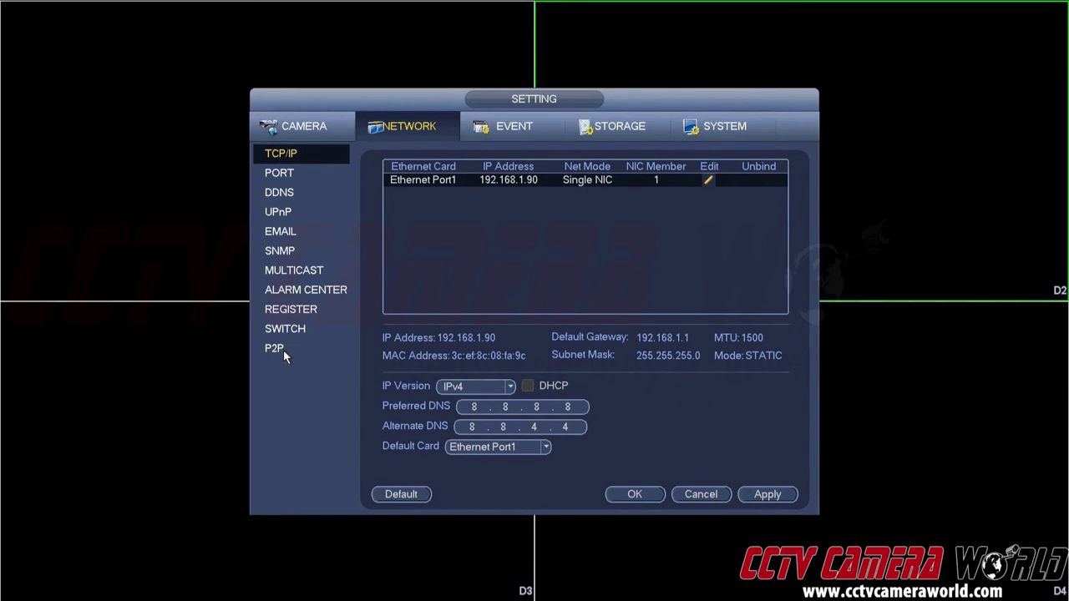
Show the P2P page with Not Connected status, QR codes and serial number.
left_click(274, 349)
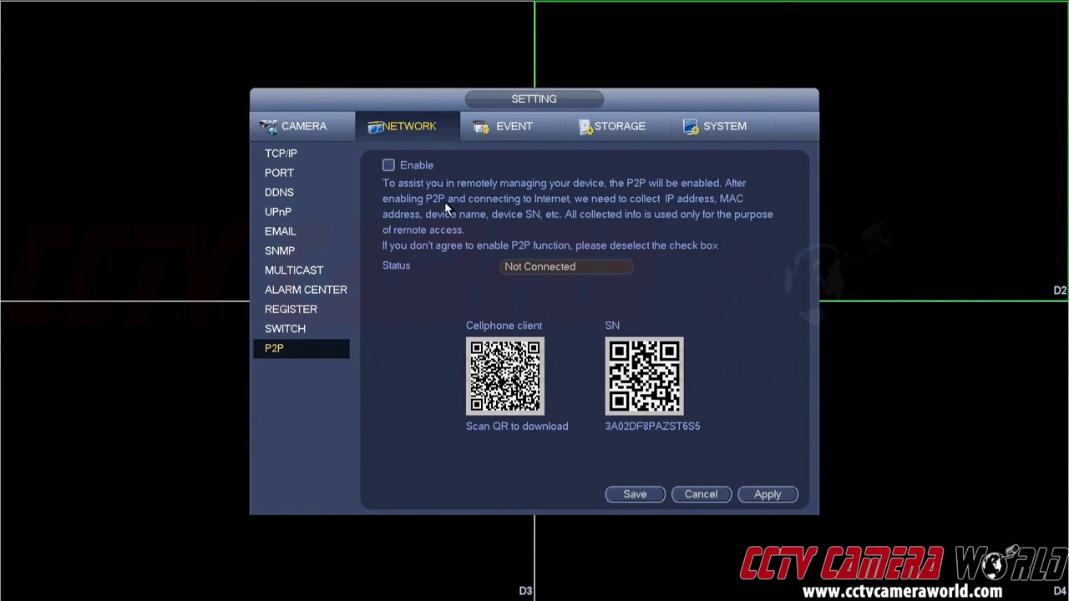
mouse_move(418, 180)
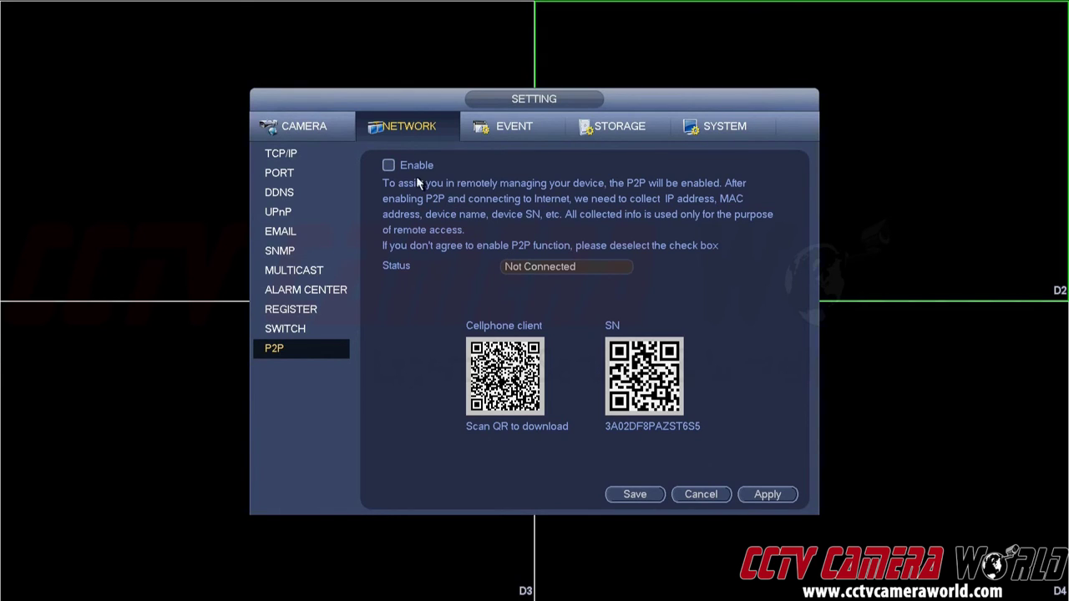
mouse_move(387, 200)
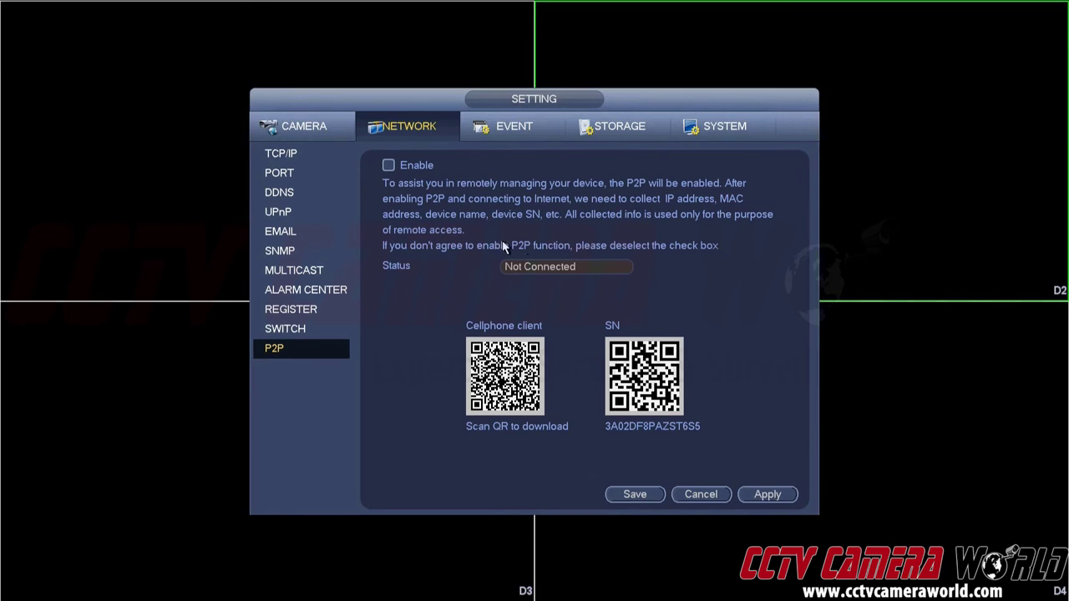
mouse_move(589, 313)
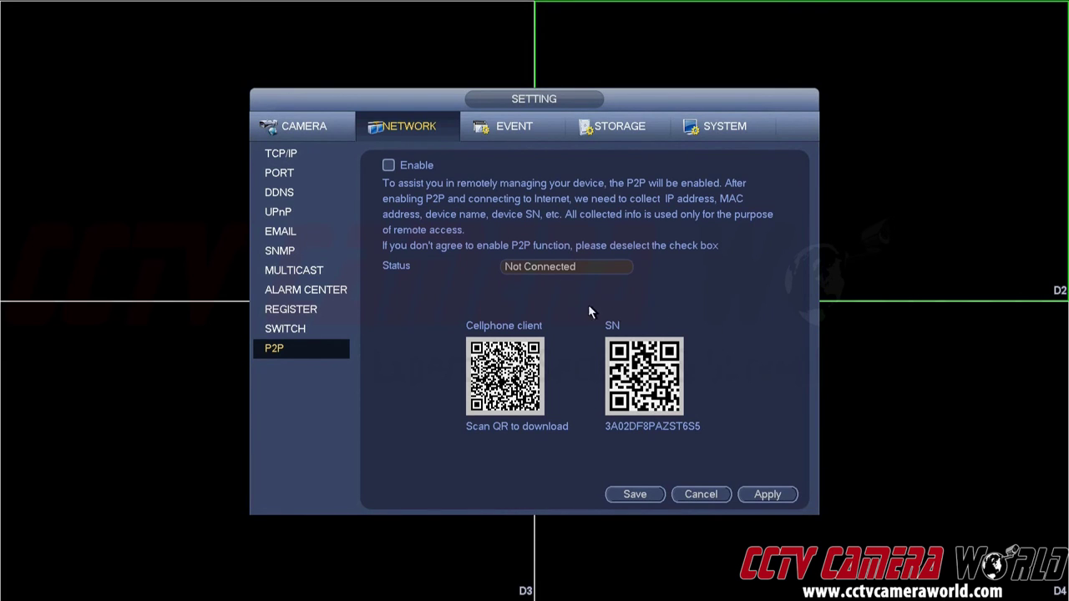
mouse_move(679, 289)
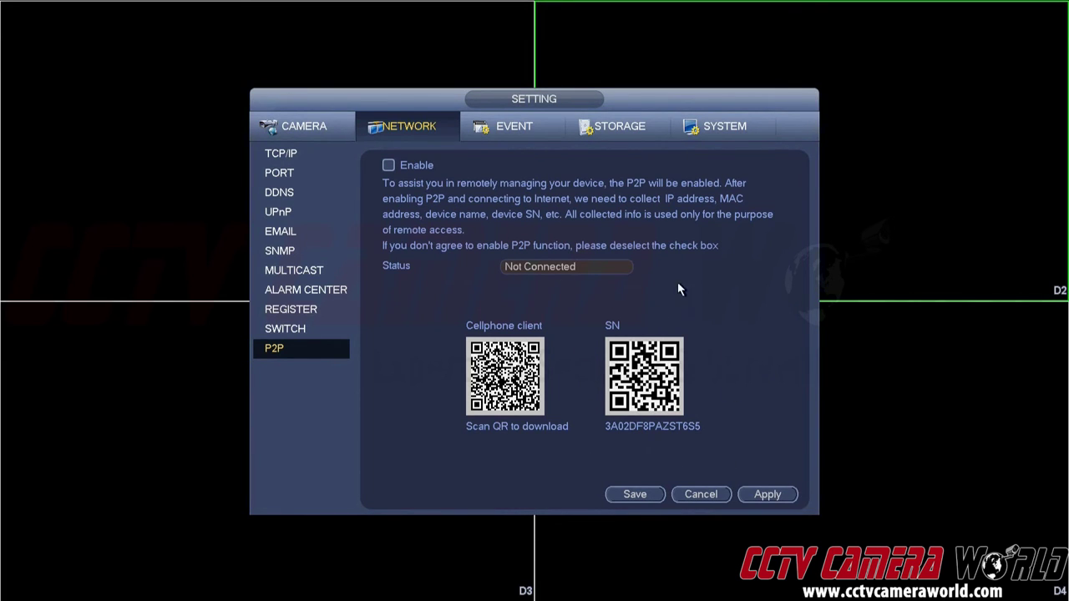
mouse_move(745, 339)
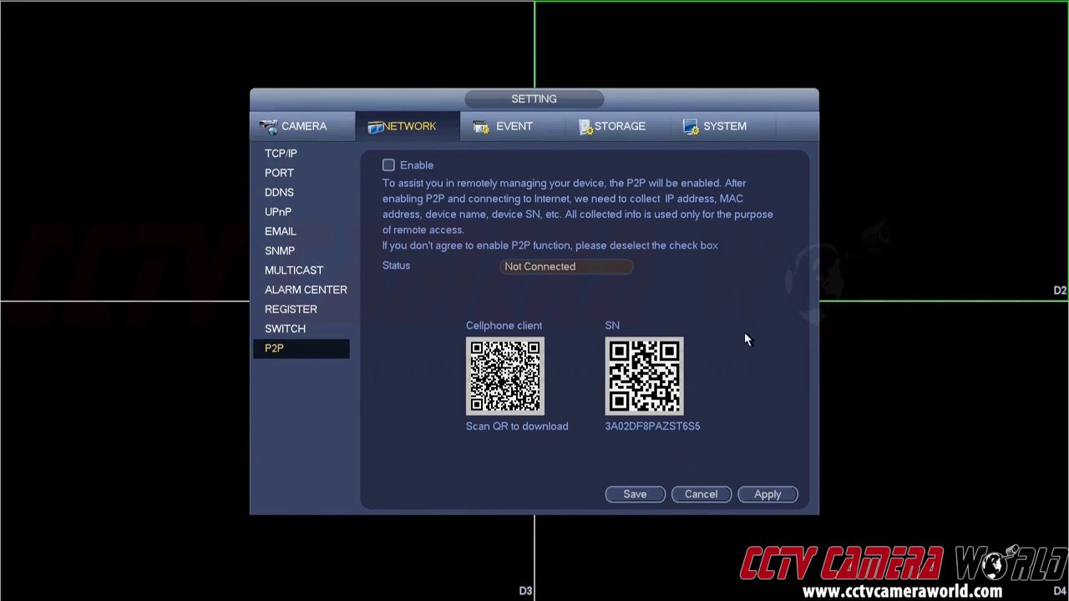
mouse_move(688, 297)
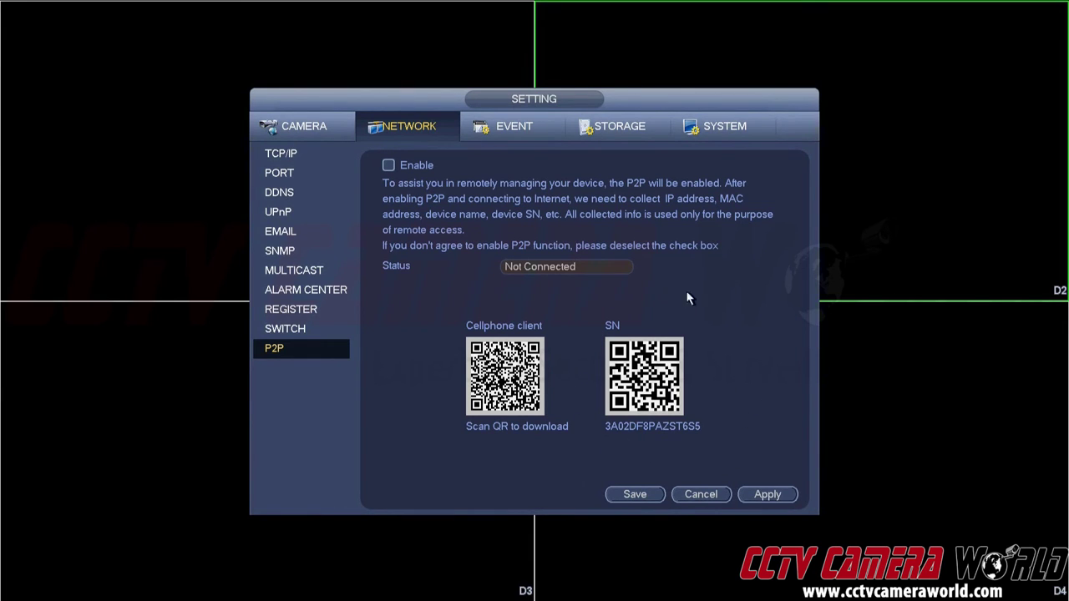
mouse_move(596, 315)
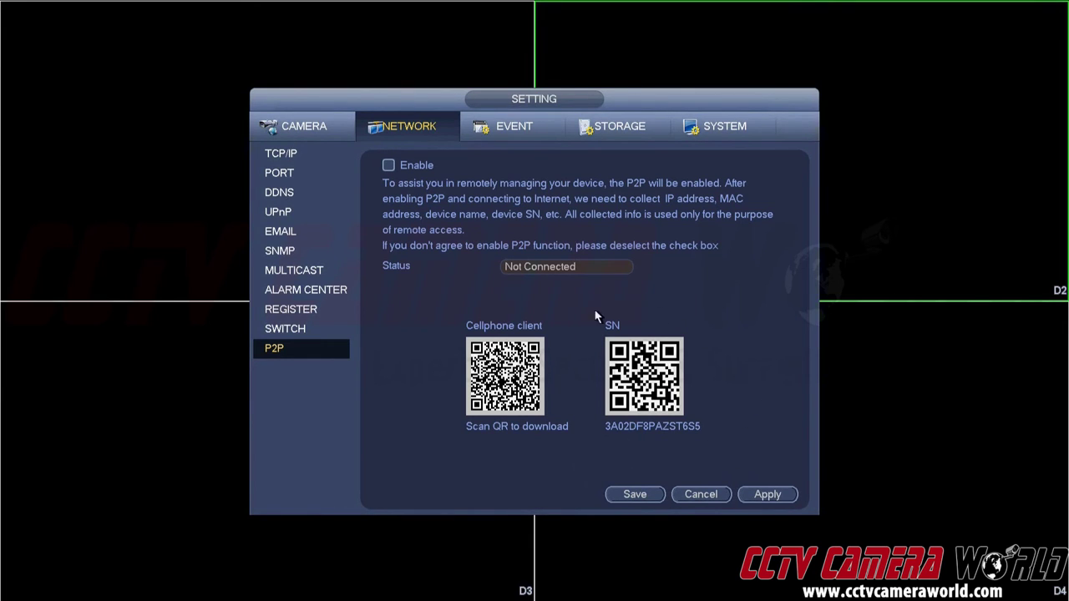
mouse_move(598, 287)
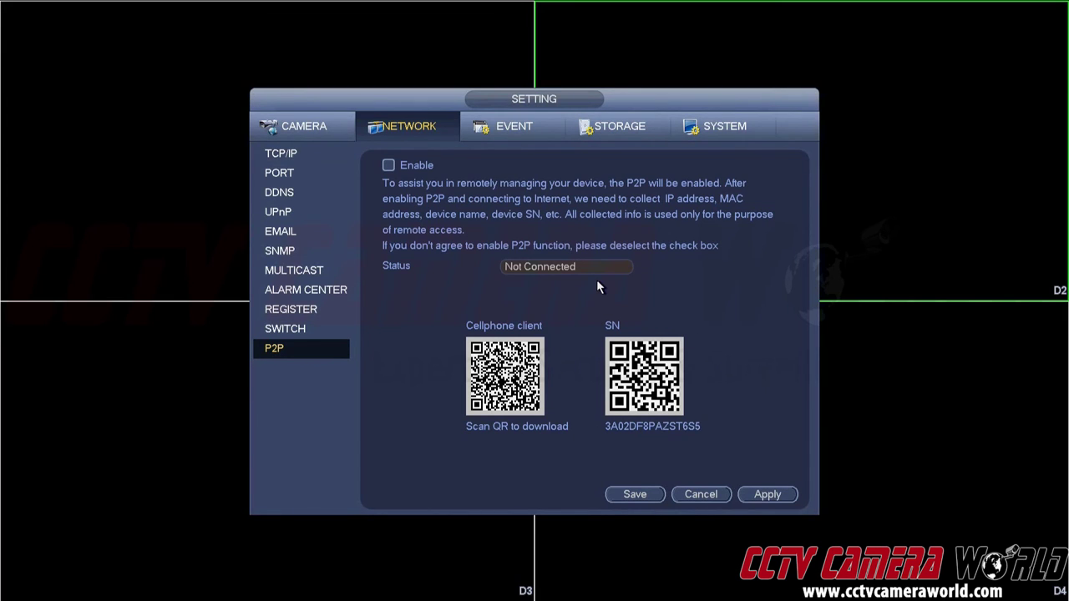
mouse_move(585, 434)
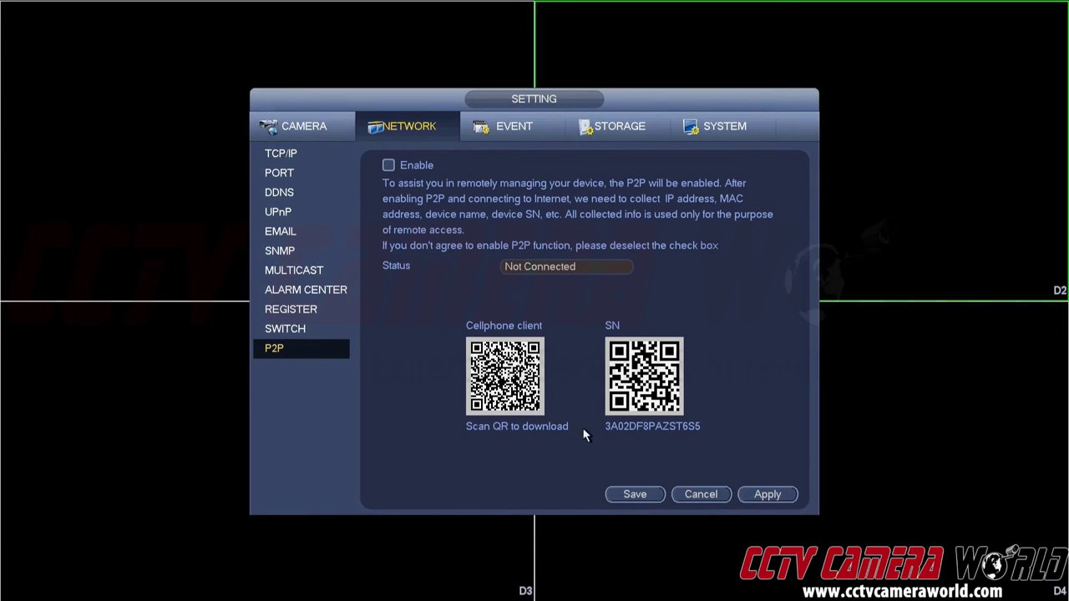
mouse_move(621, 297)
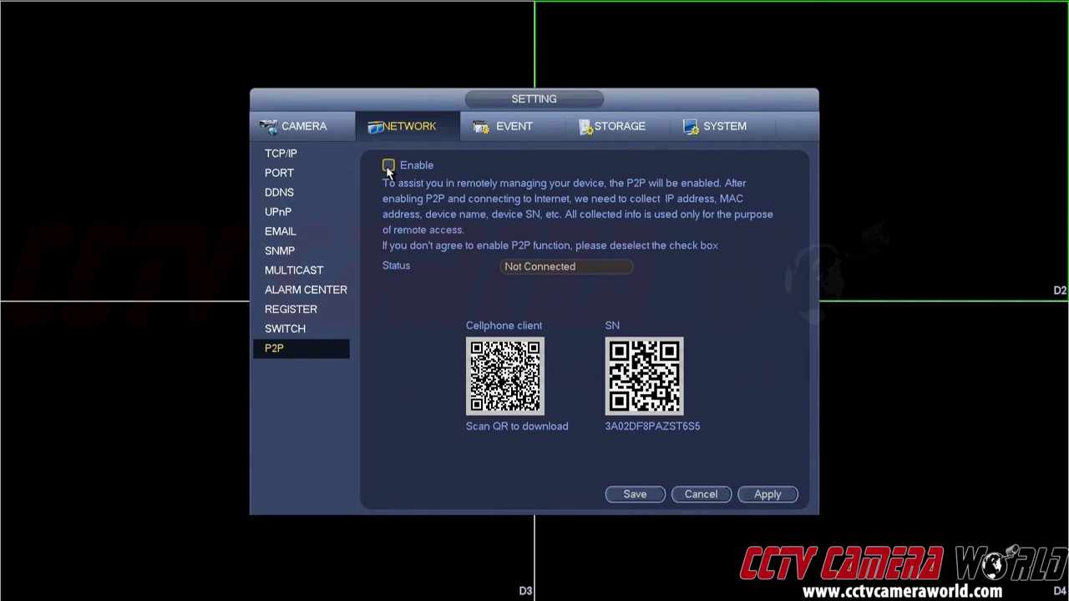
Save the P2P setting and return to the main menu.
left_click(388, 166)
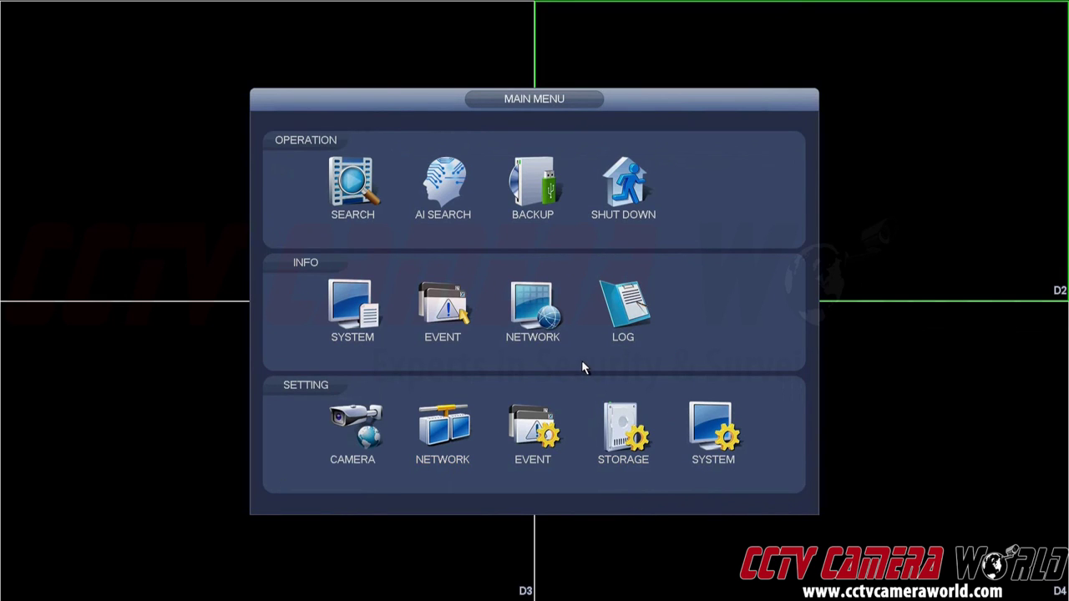
mouse_move(443, 431)
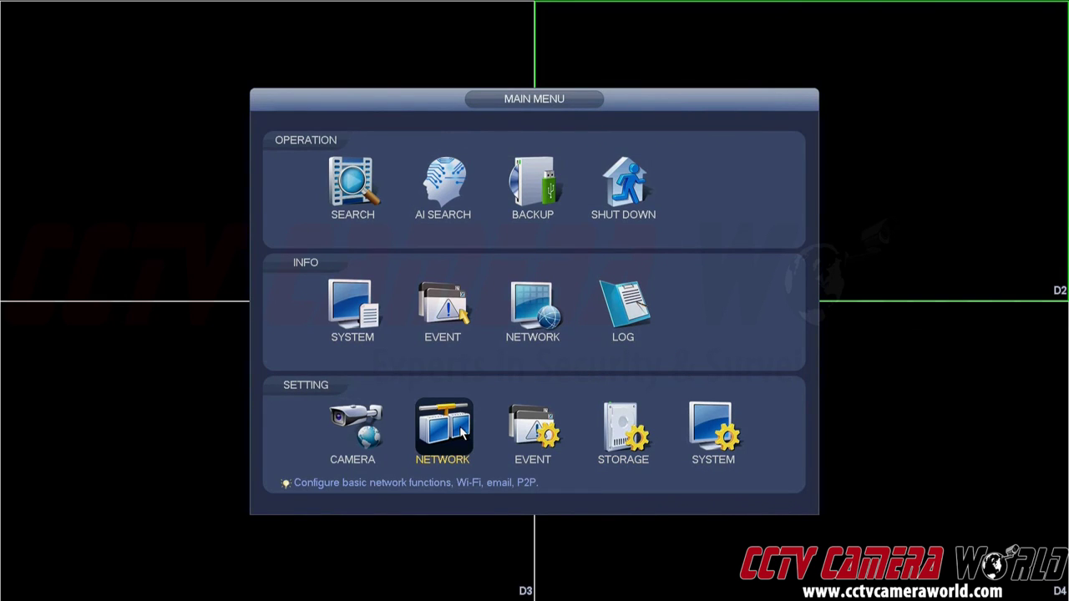
Reopen Network settings showing P2P enabled with status Connect Success.
left_click(442, 433)
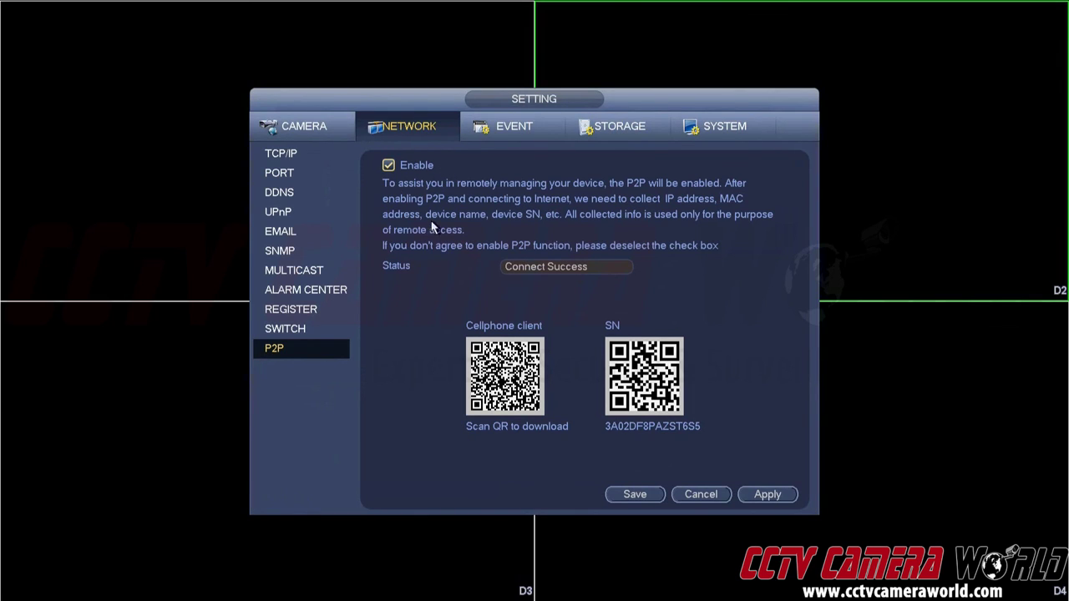
mouse_move(508, 234)
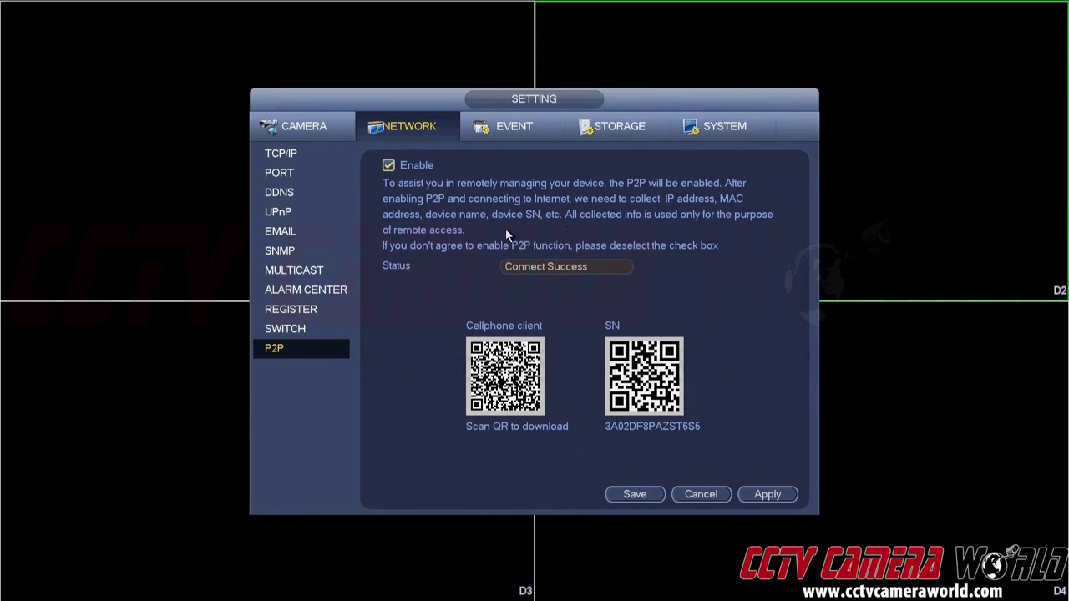
mouse_move(594, 221)
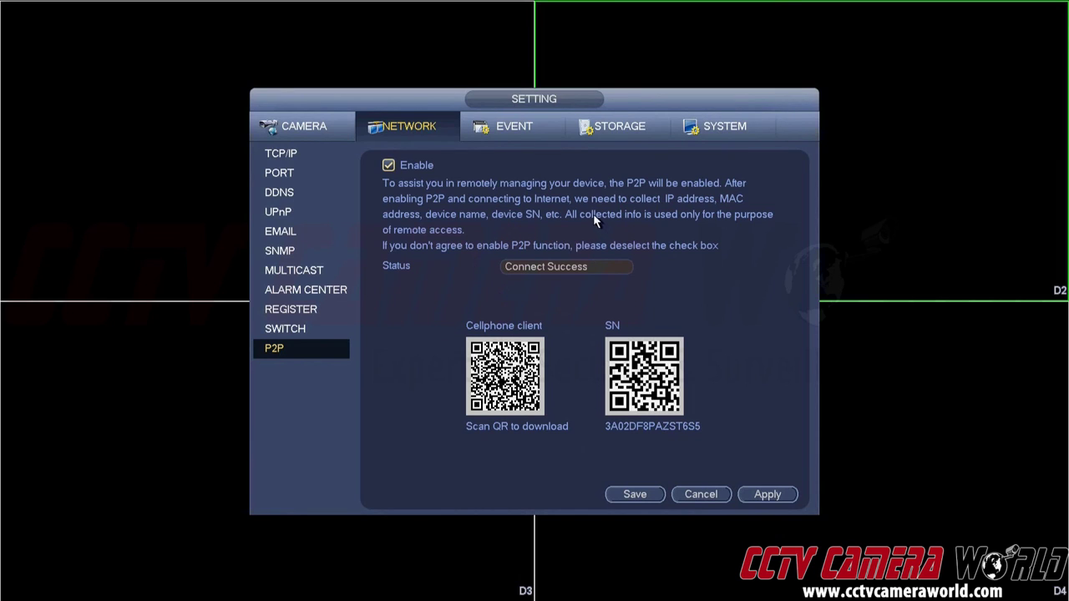
mouse_move(531, 232)
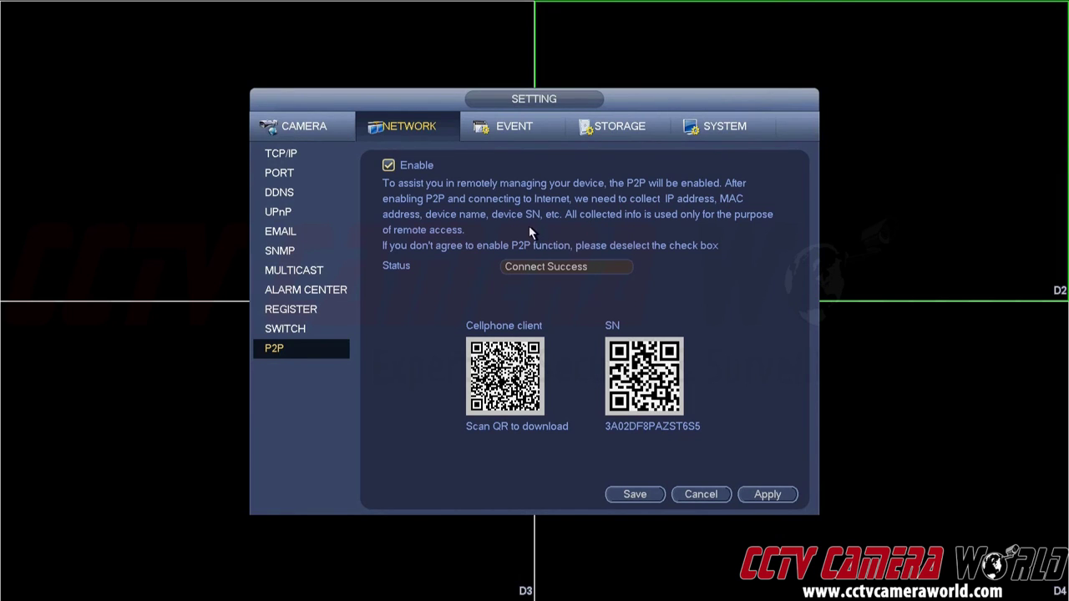
mouse_move(655, 241)
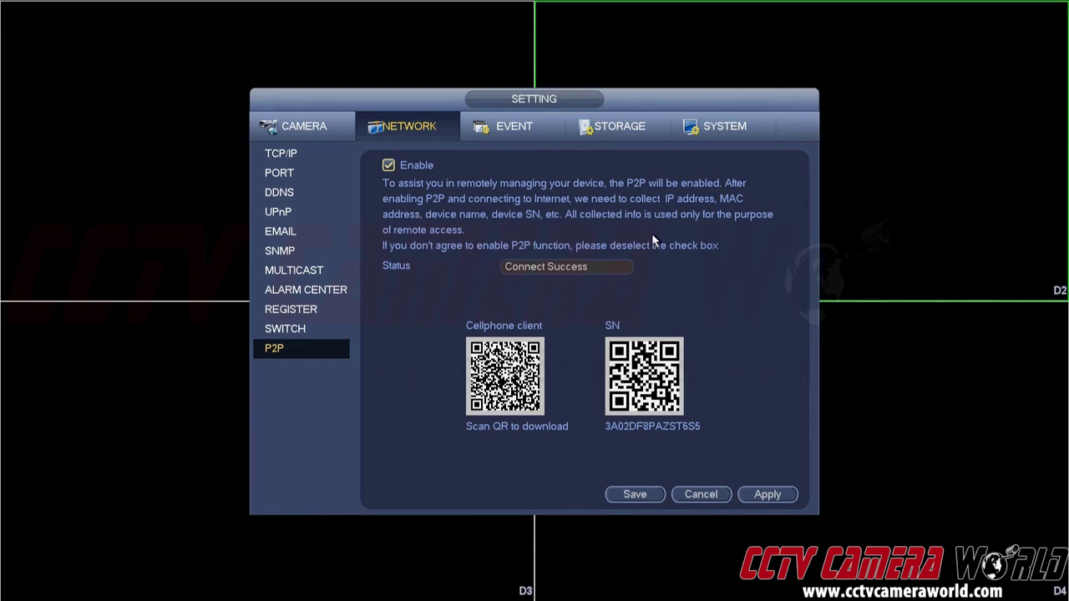
mouse_move(658, 321)
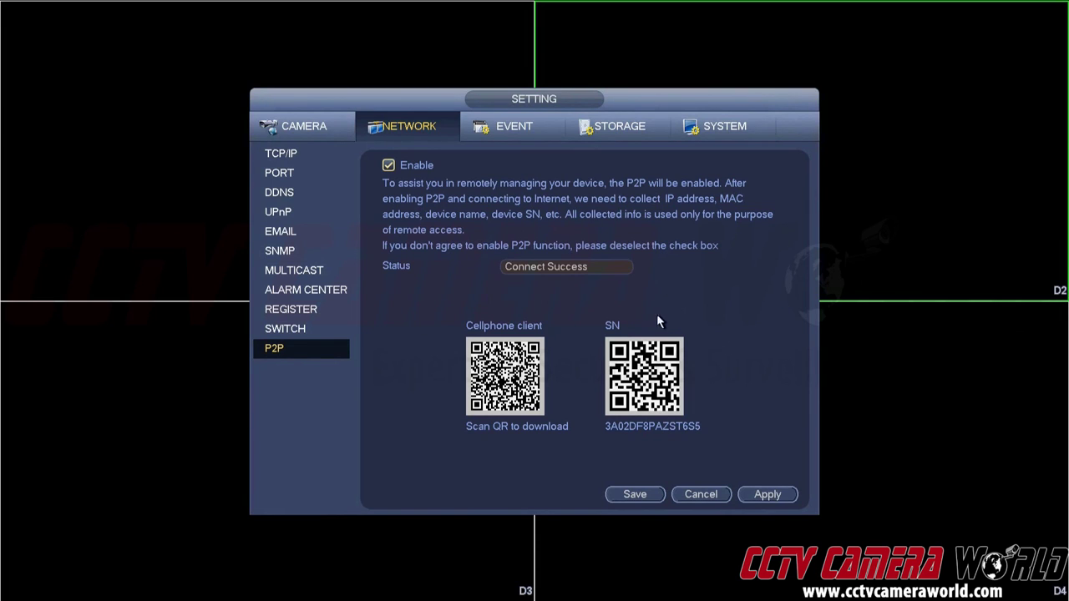
mouse_move(733, 426)
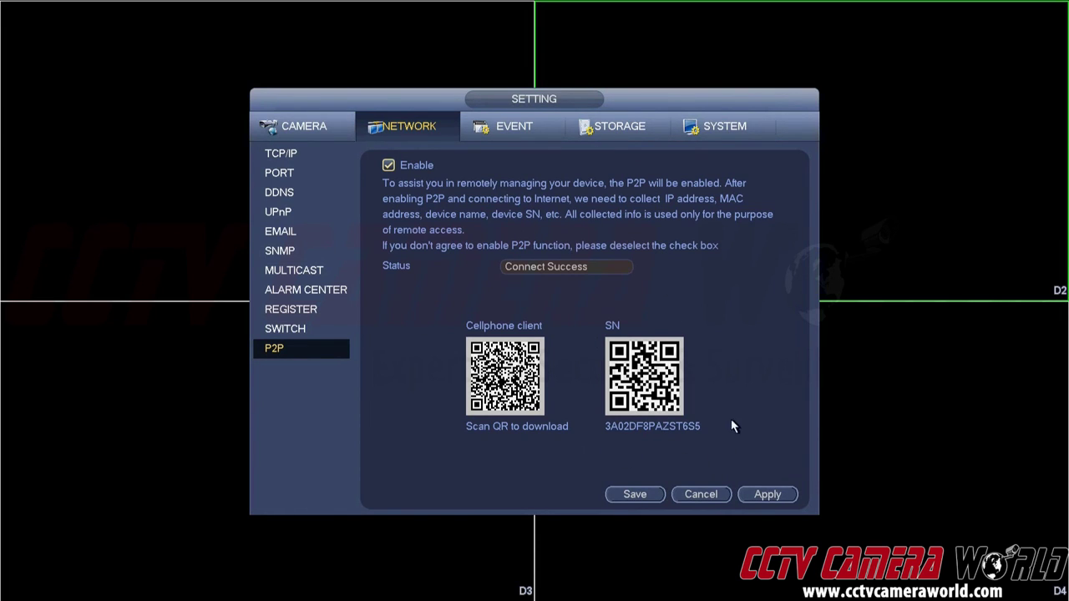
mouse_move(714, 459)
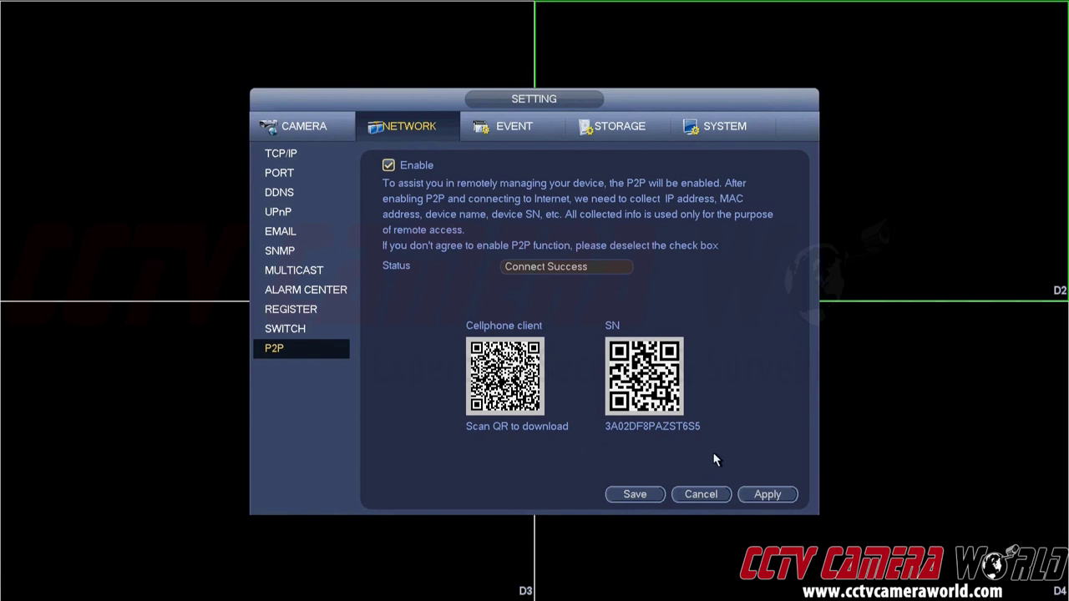
mouse_move(586, 441)
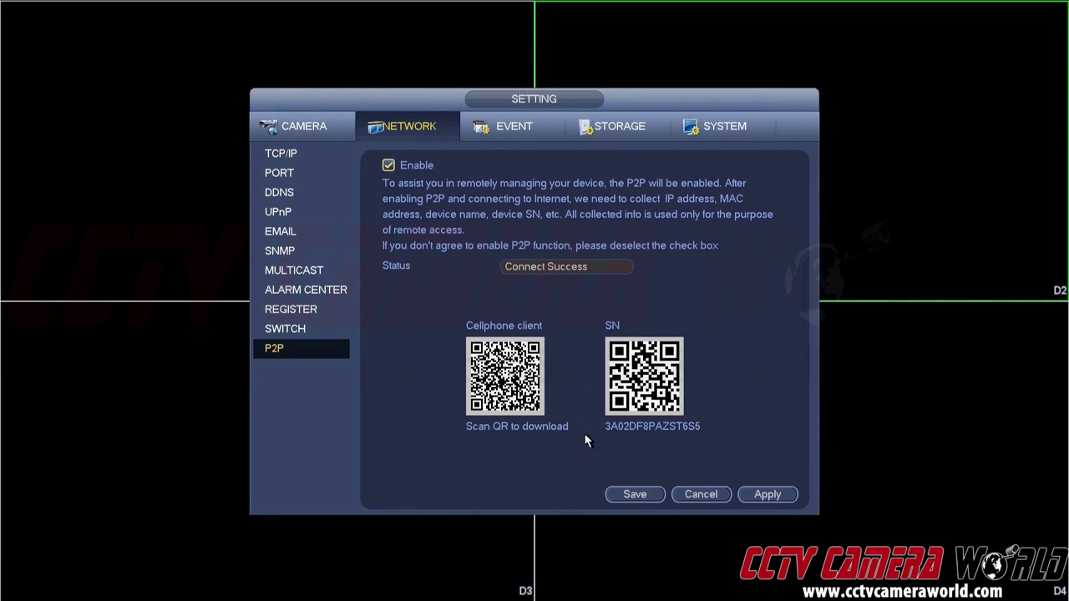